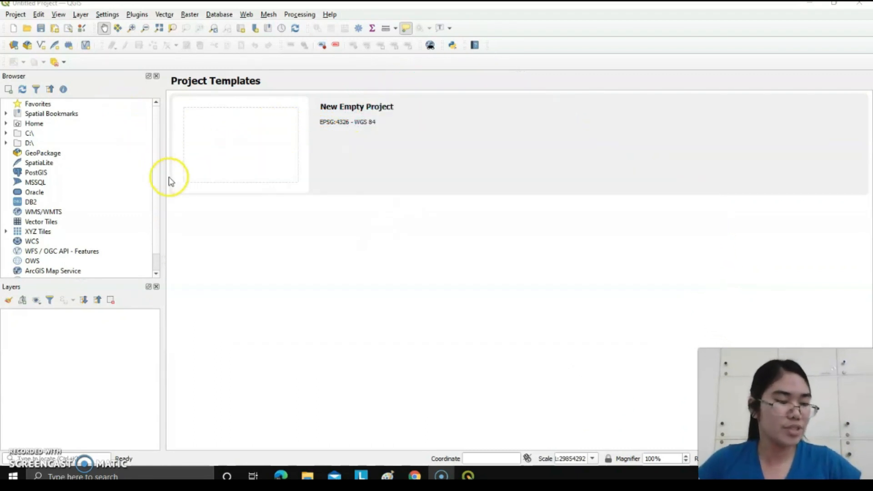
mouse_move(180, 191)
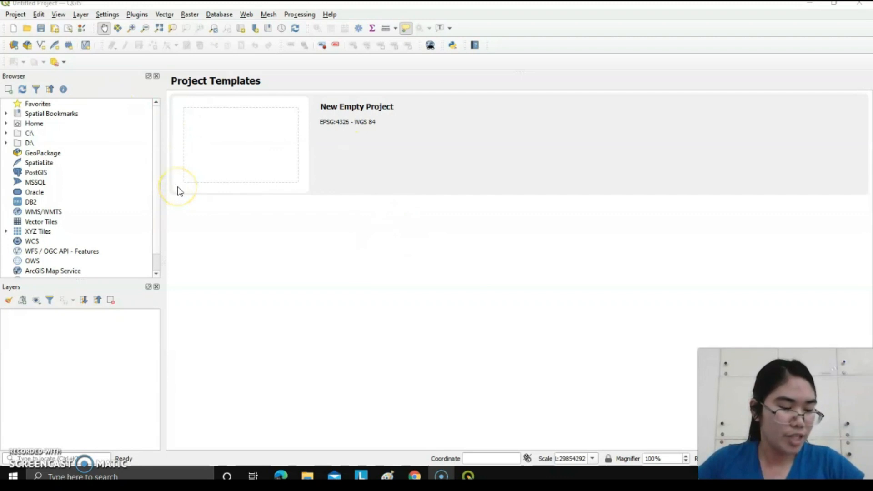
mouse_move(289, 55)
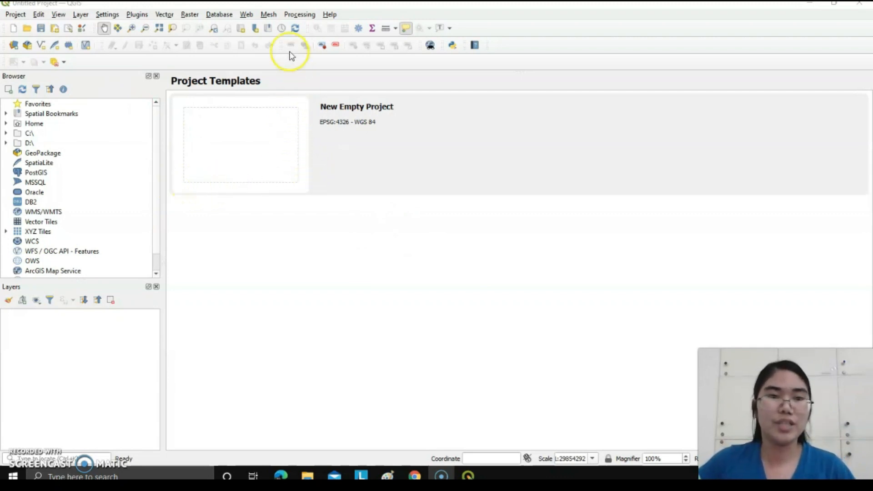
mouse_move(89, 44)
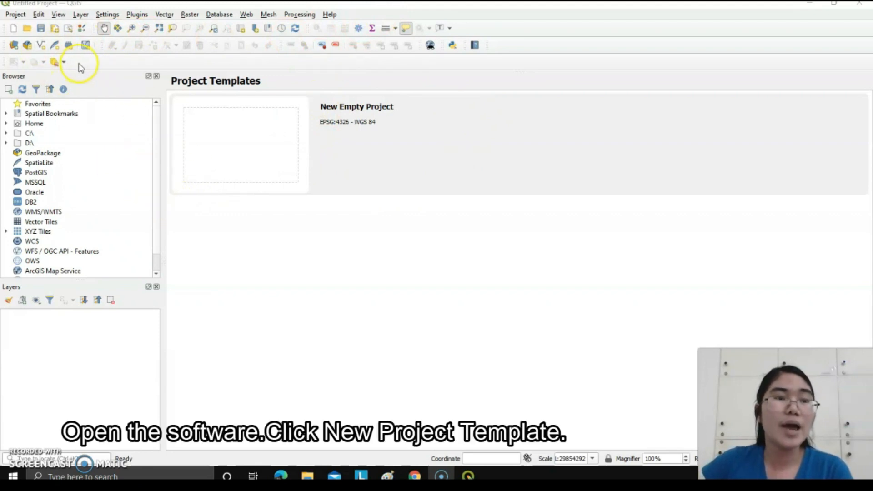
mouse_move(238, 146)
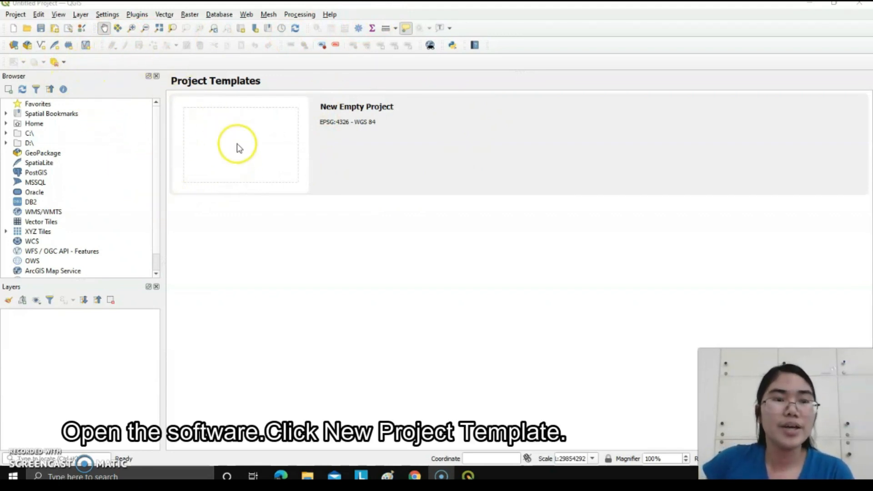
Choose New Empty Project on the Project Templates page
click(240, 145)
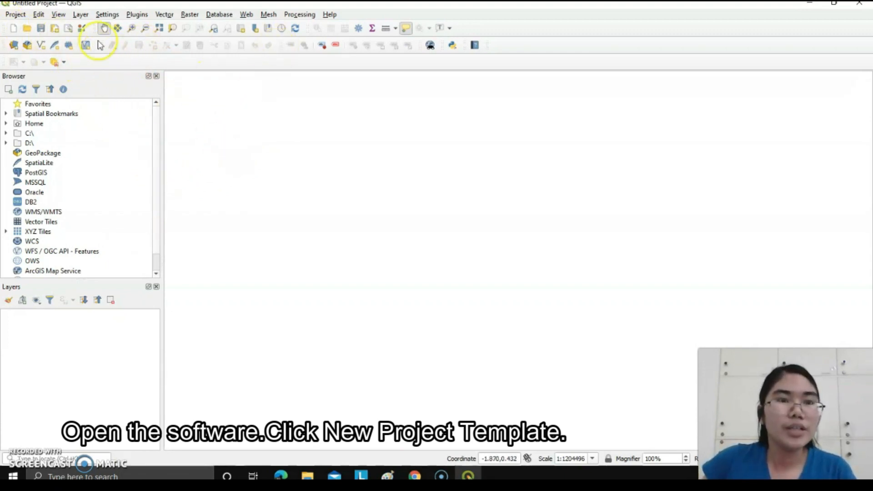
mouse_move(245, 42)
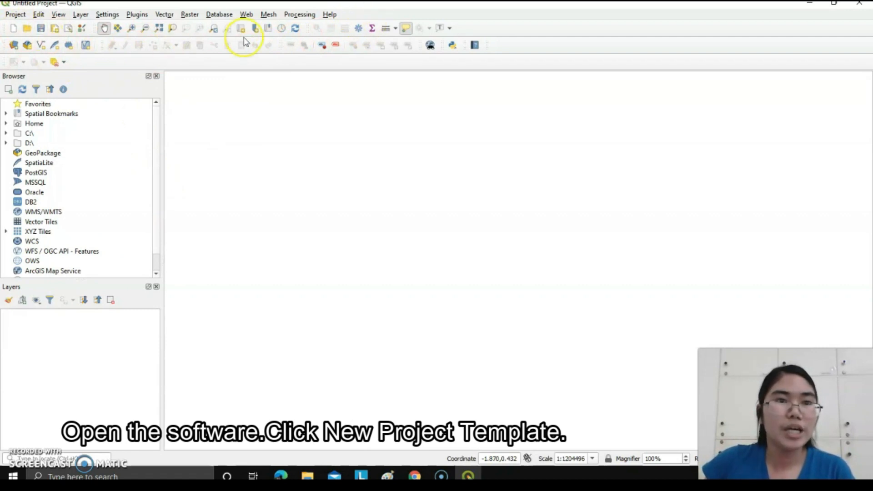
mouse_move(333, 27)
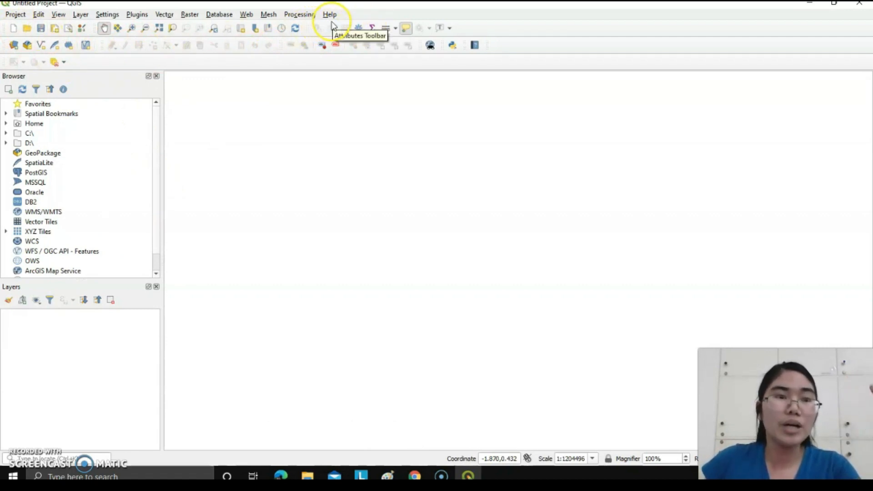
mouse_move(76, 42)
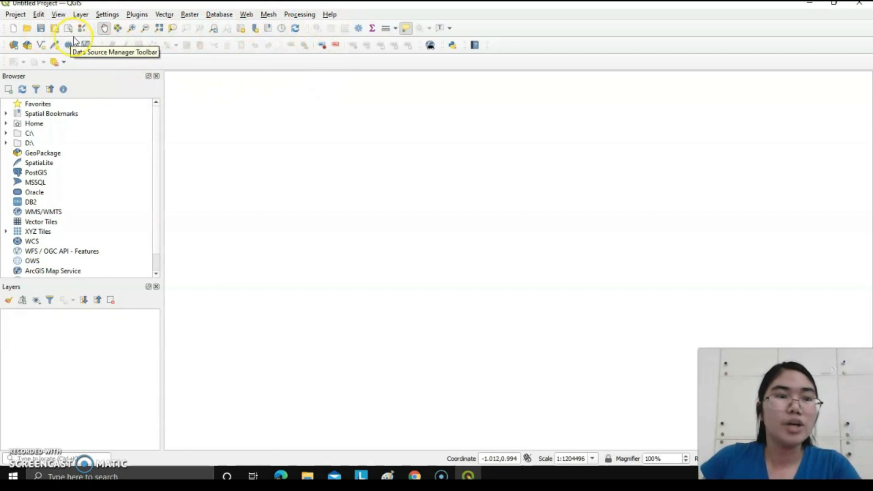
mouse_move(81, 21)
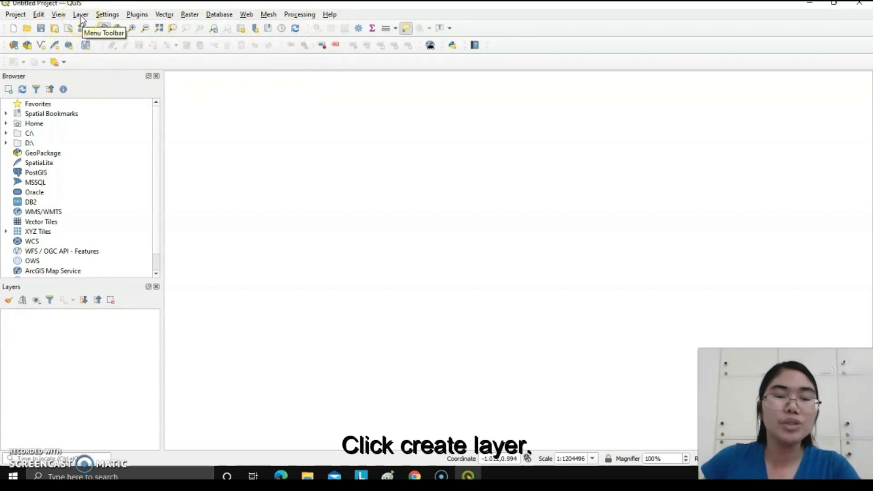
Select Barangays.shp from the GIS DataBase folder as the vector source
click(80, 14)
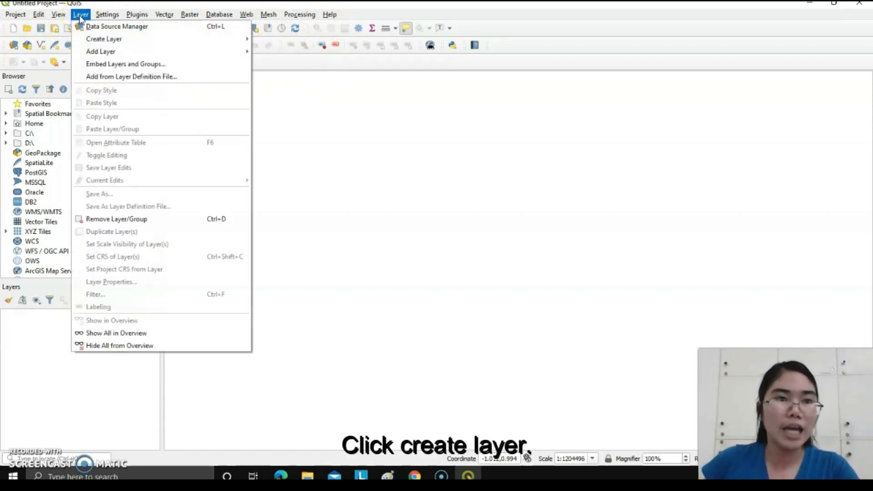
mouse_move(101, 51)
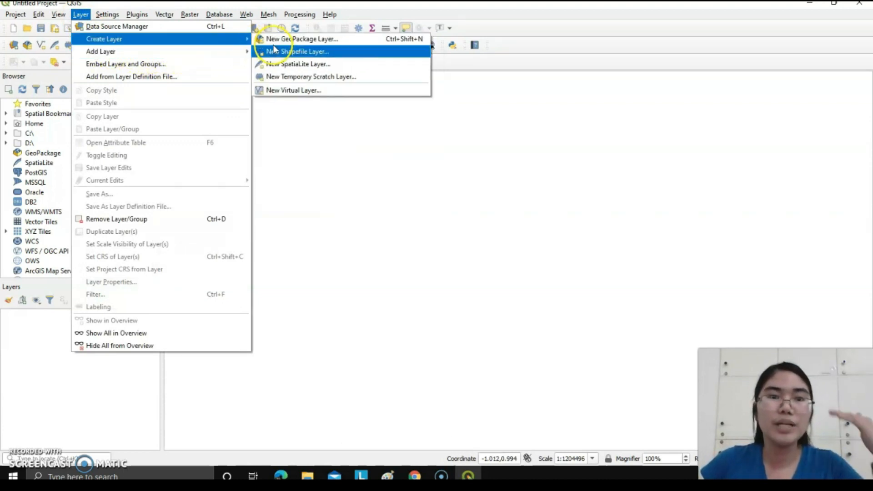
mouse_move(101, 52)
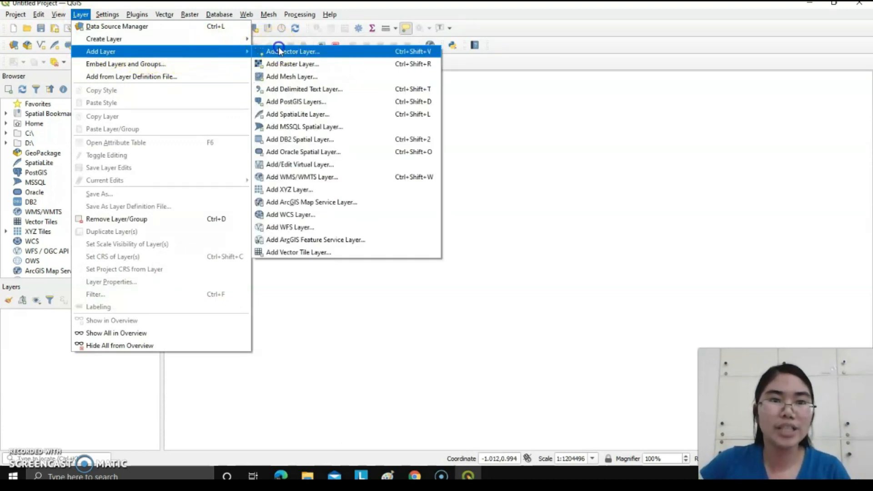
click(293, 51)
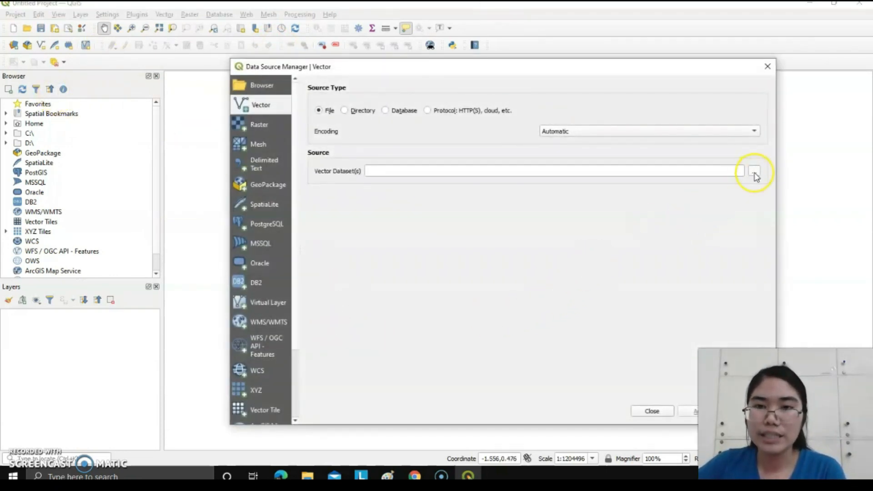
click(755, 171)
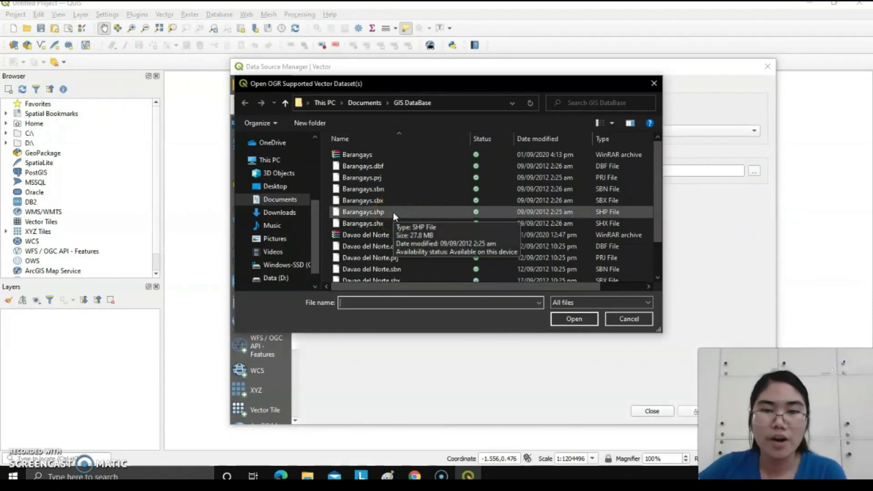
mouse_move(386, 177)
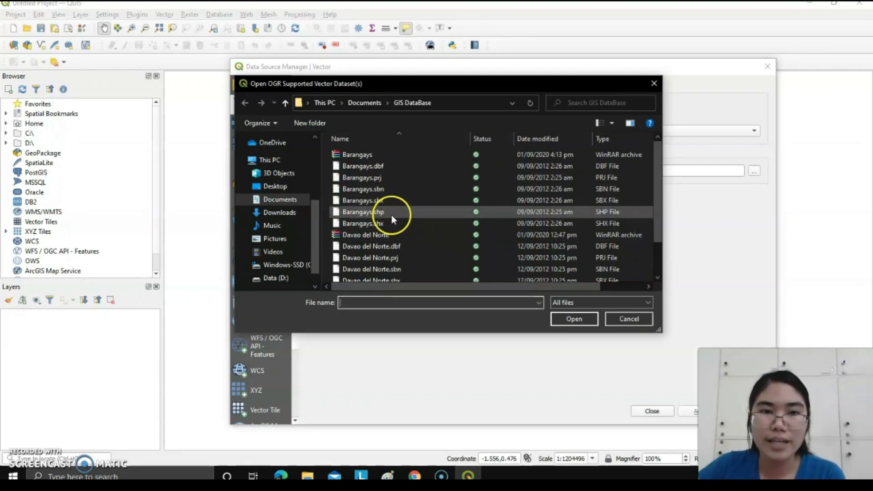
mouse_move(363, 211)
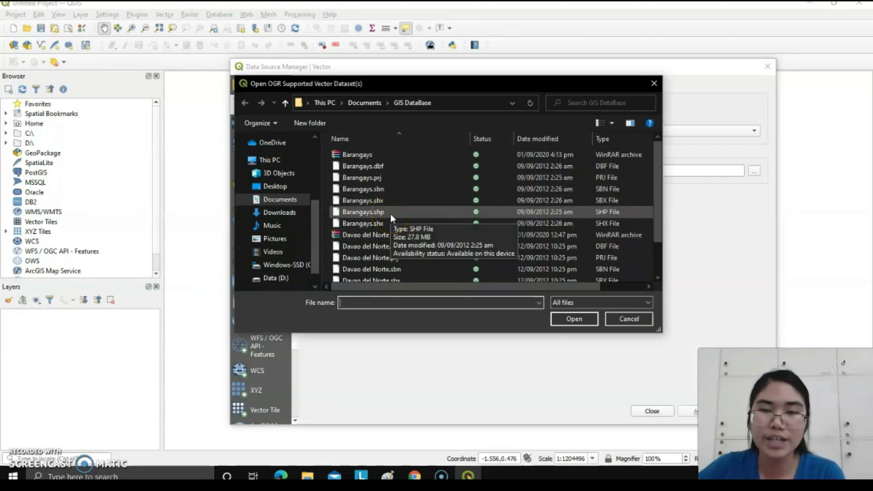
click(363, 212)
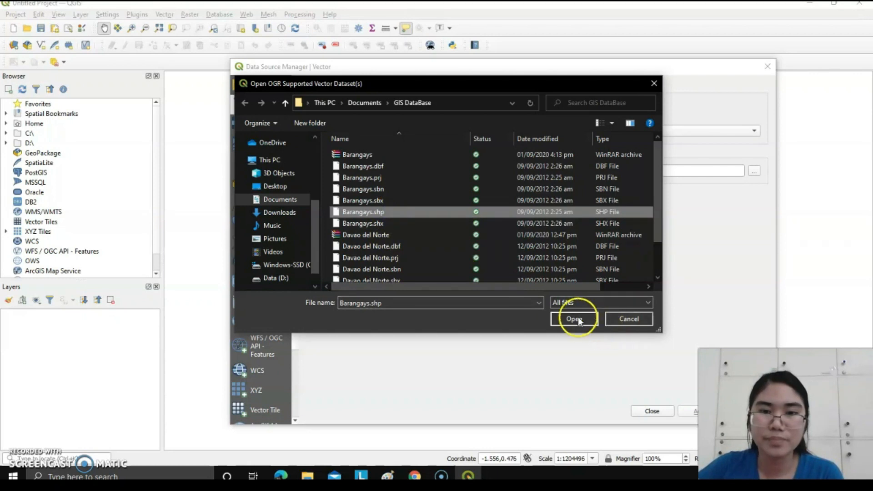
click(574, 318)
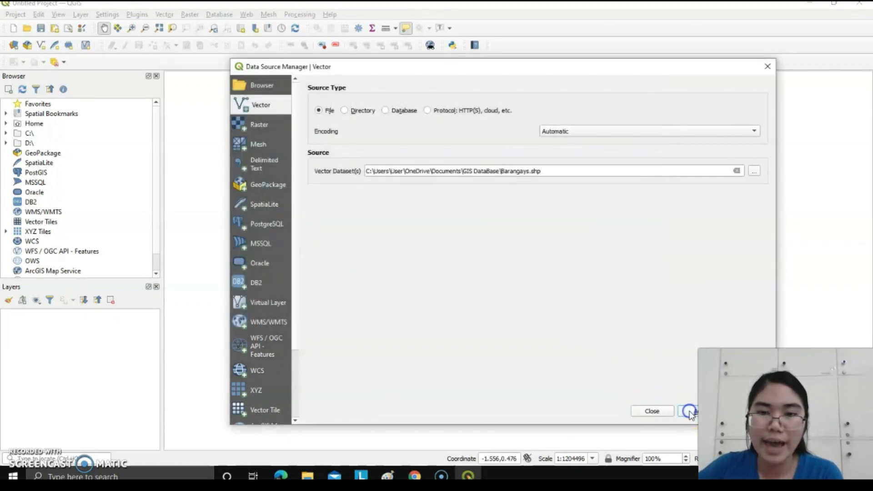
Load the Barangays layer onto the map and select it in Layers
click(690, 411)
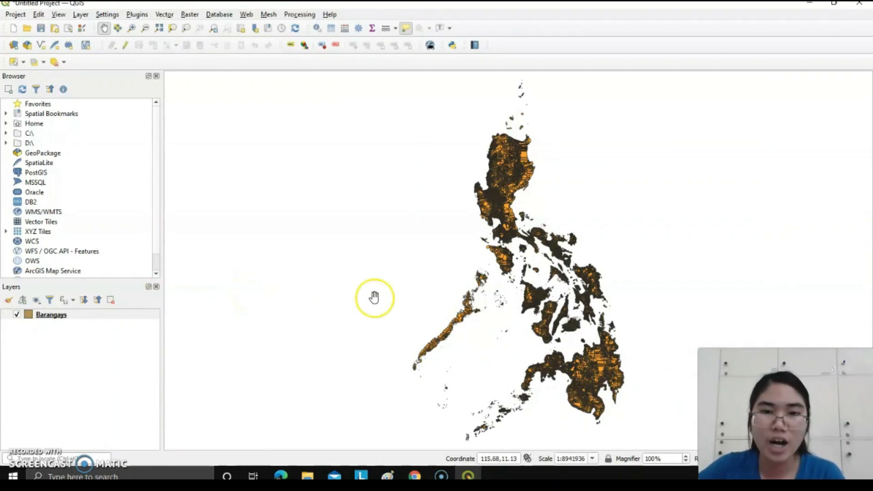
mouse_move(53, 342)
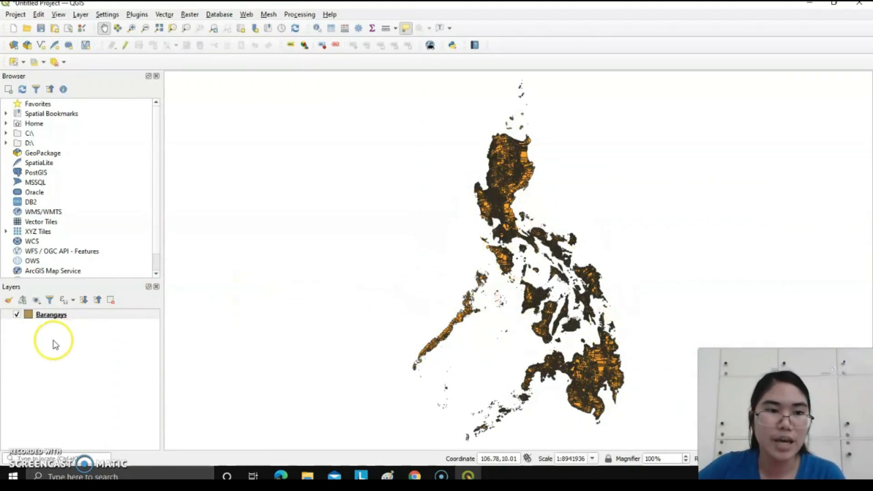
click(52, 314)
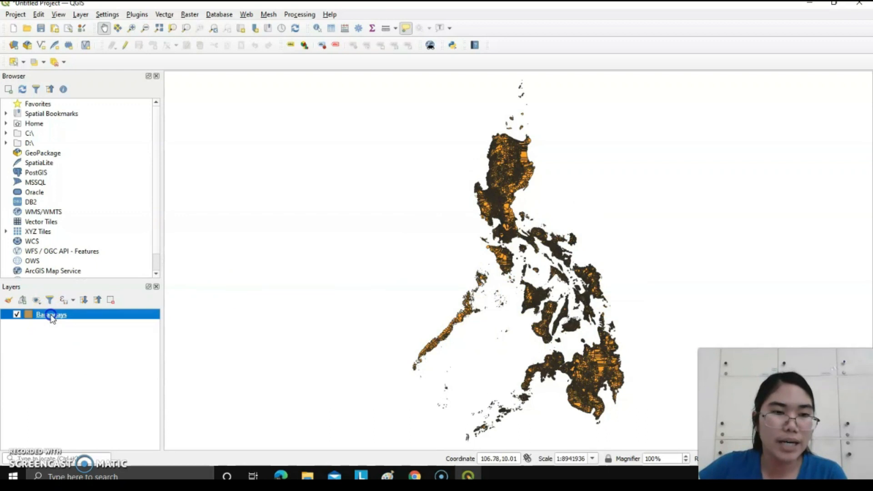
Apply the 'simple white' fill preset to the Barangays layer symbology
right_click(50, 314)
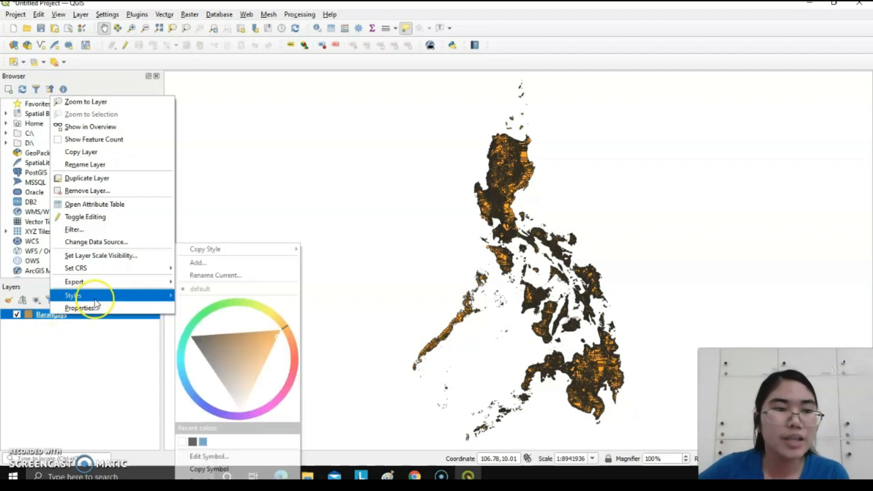
click(80, 308)
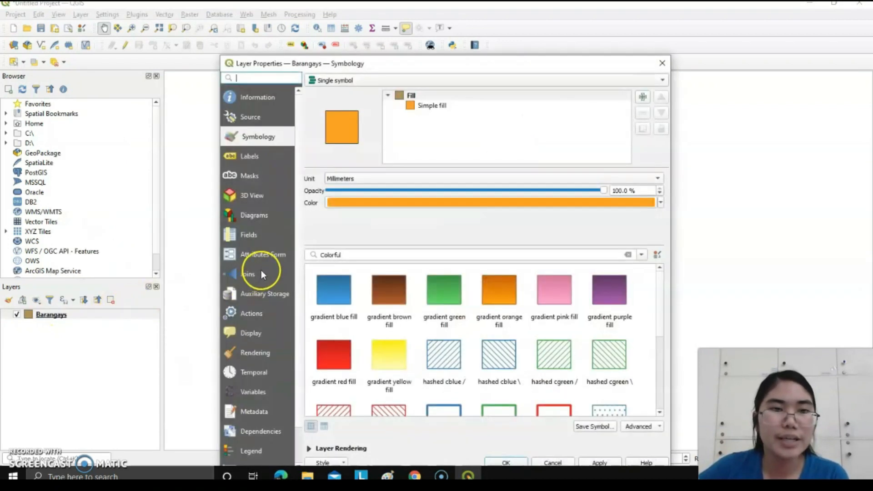
mouse_move(262, 290)
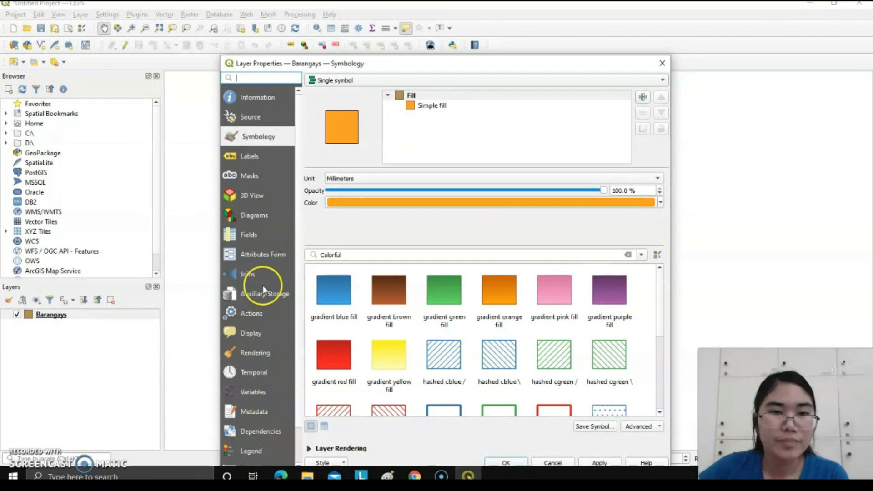
mouse_move(242, 393)
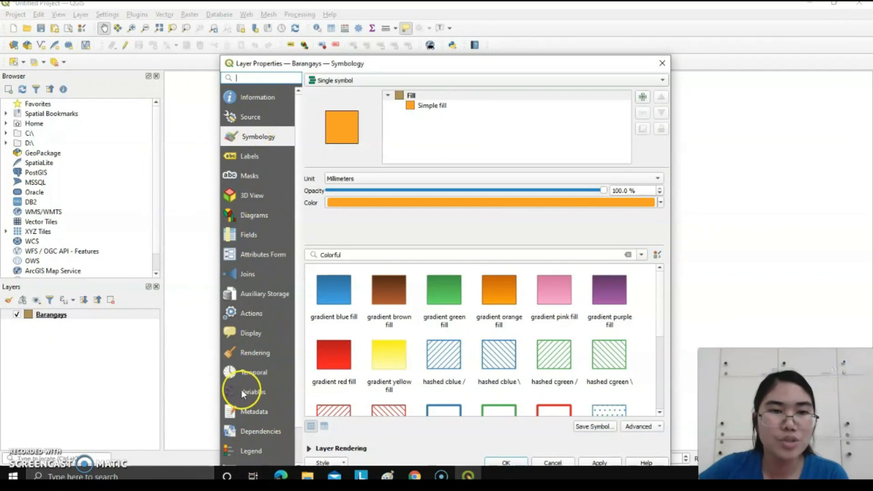
click(250, 156)
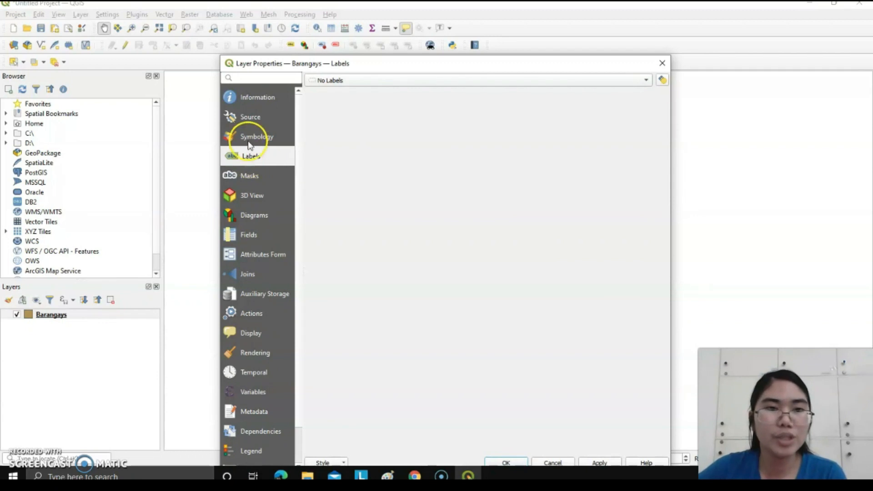
click(256, 137)
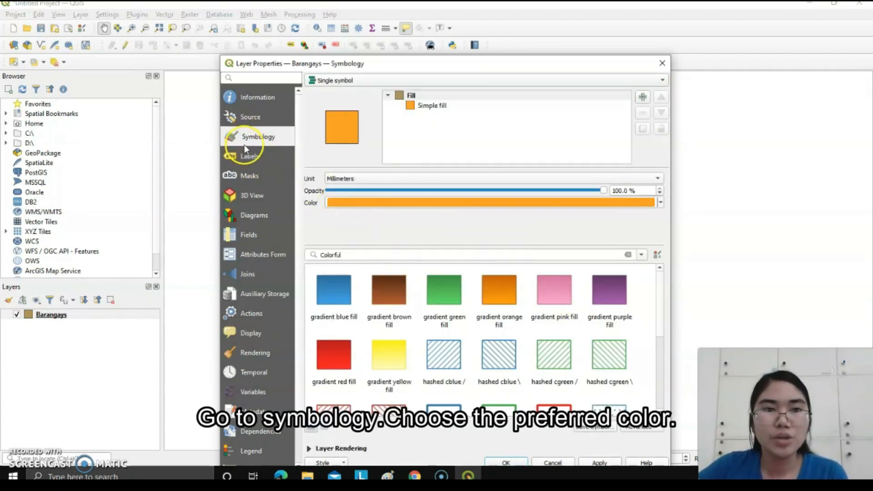
mouse_move(663, 301)
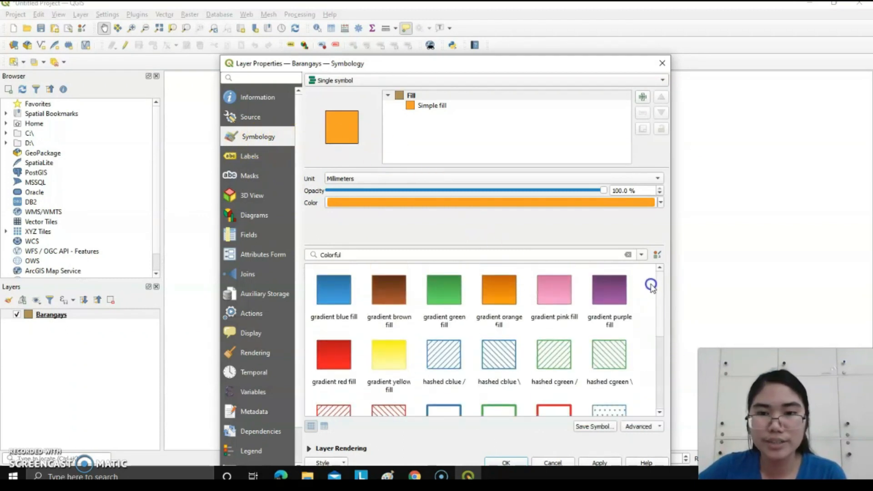
click(498, 355)
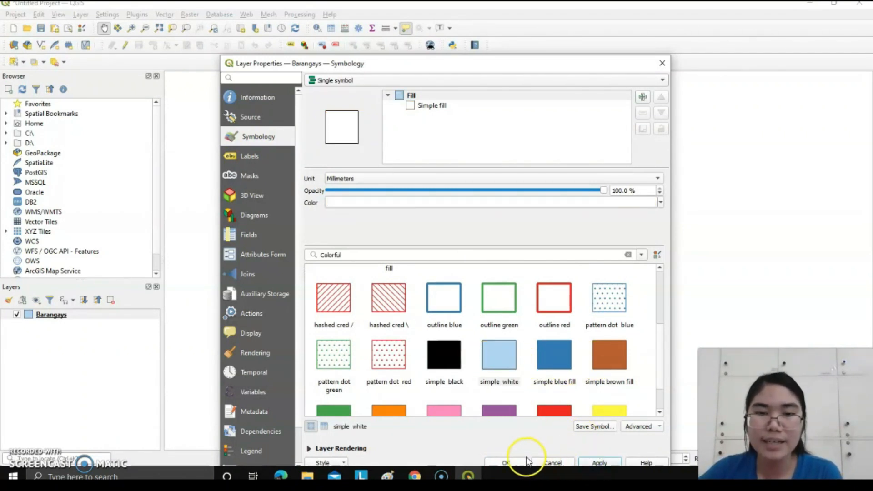
click(507, 463)
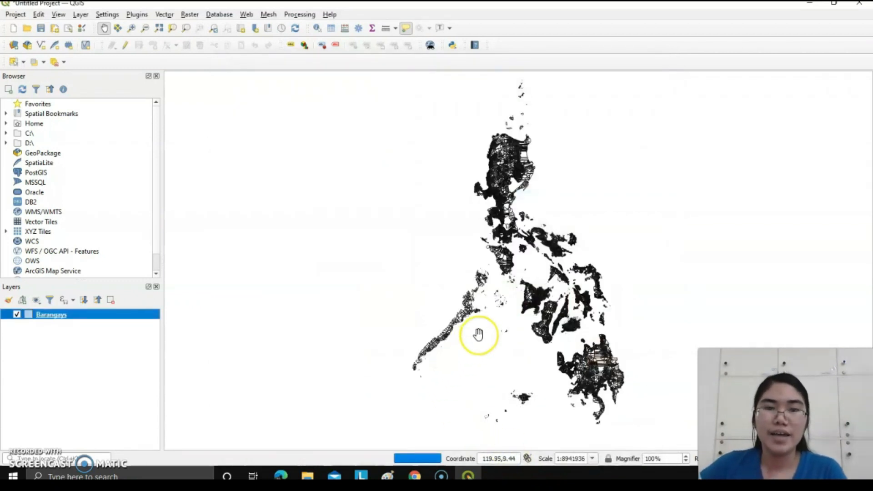
Zoom the map canvas into the southern island's barangay boundaries
scroll(down, 3)
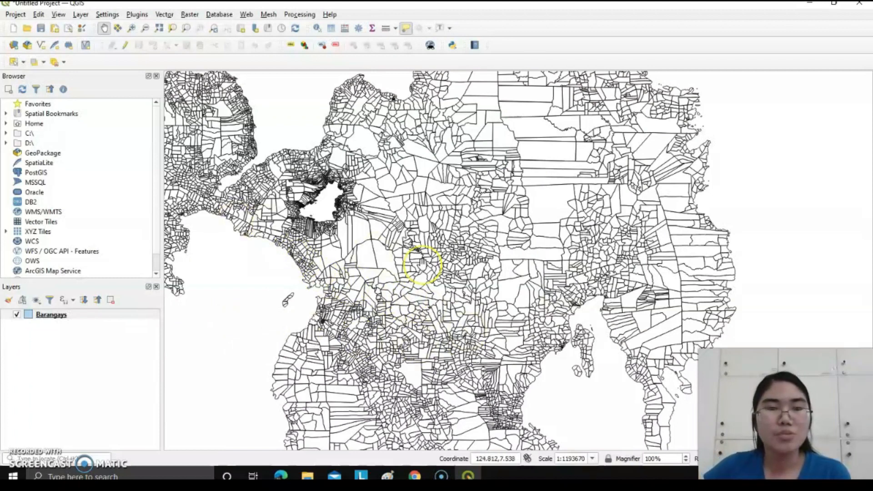
mouse_move(424, 265)
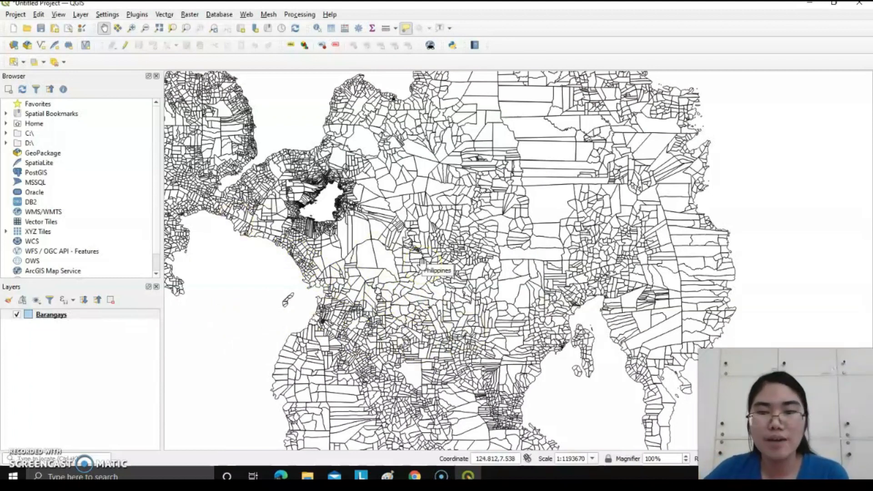
mouse_move(86, 42)
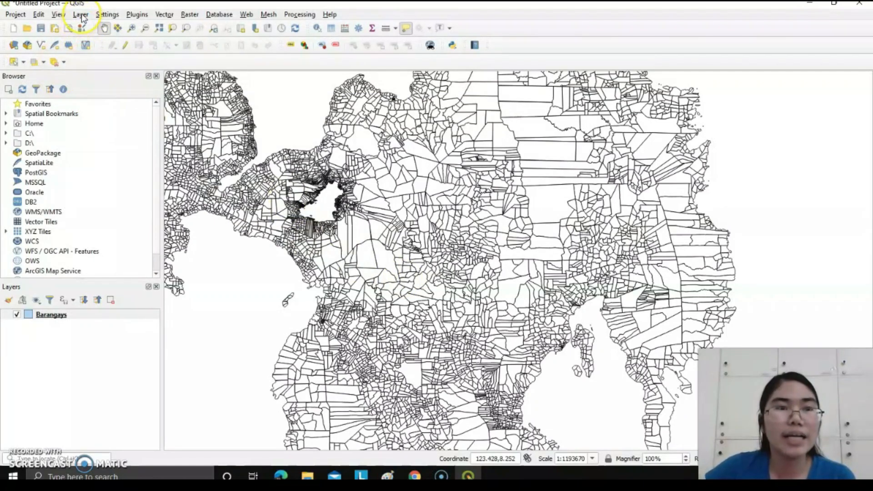
Load Davao del Norte.shp as a vector layer over Barangays
click(80, 14)
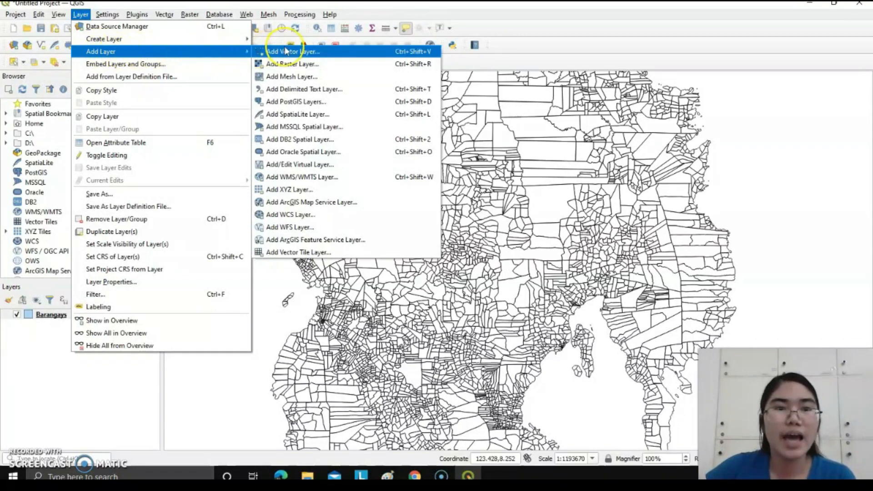
click(292, 51)
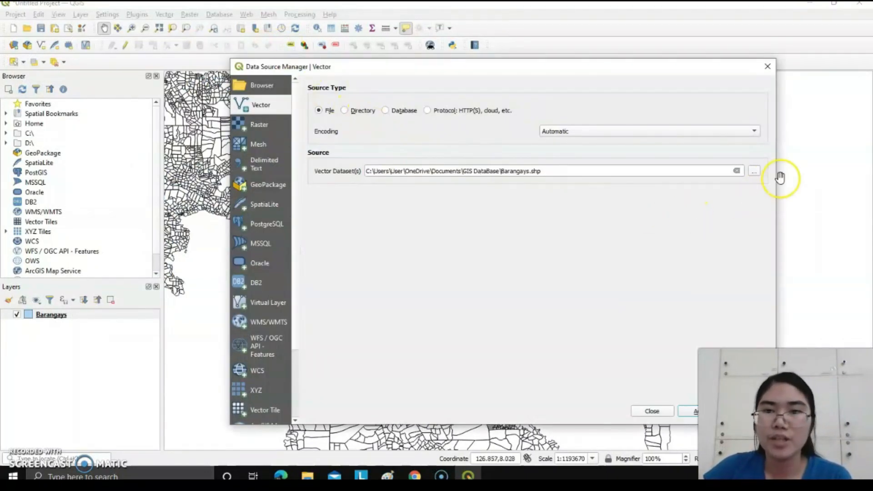
click(754, 171)
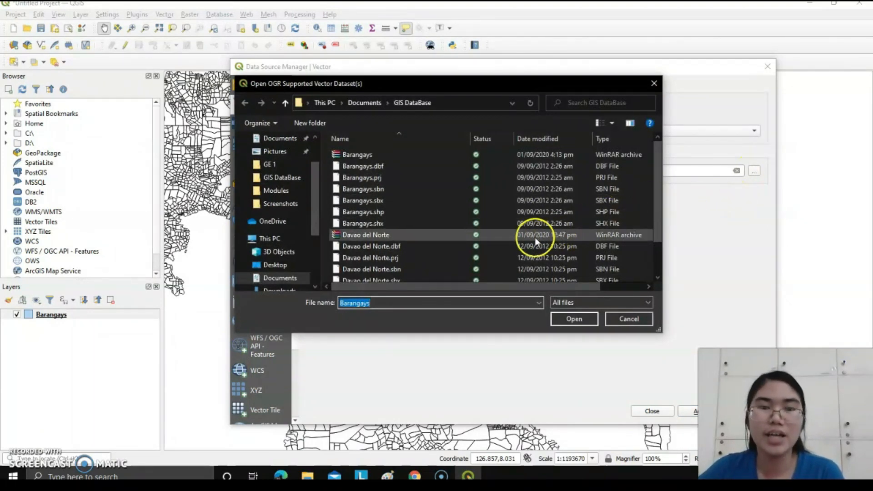
scroll(down, 3)
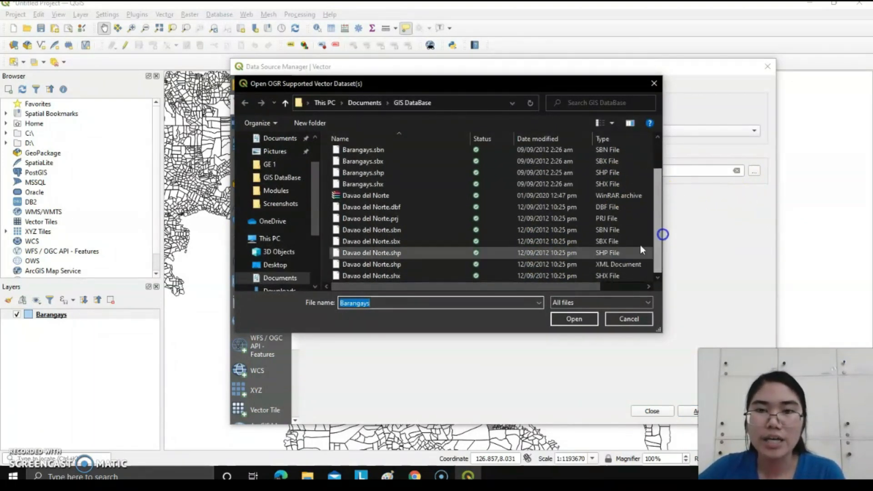
click(372, 263)
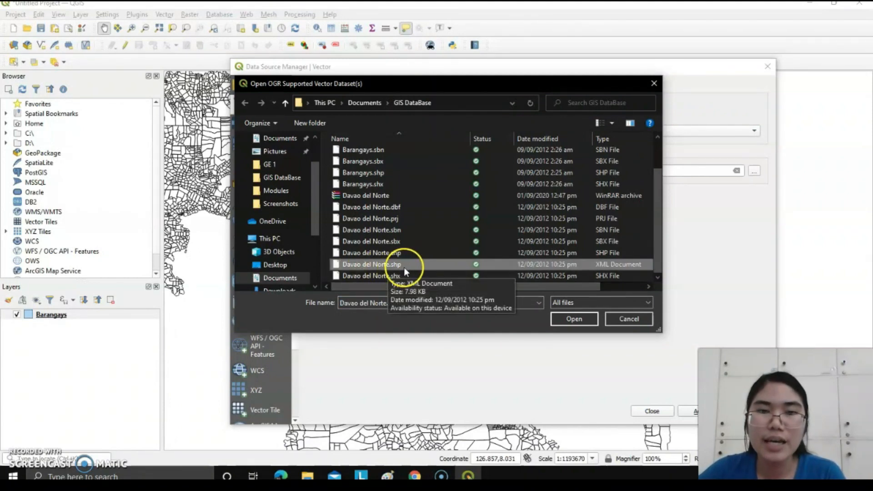
click(370, 253)
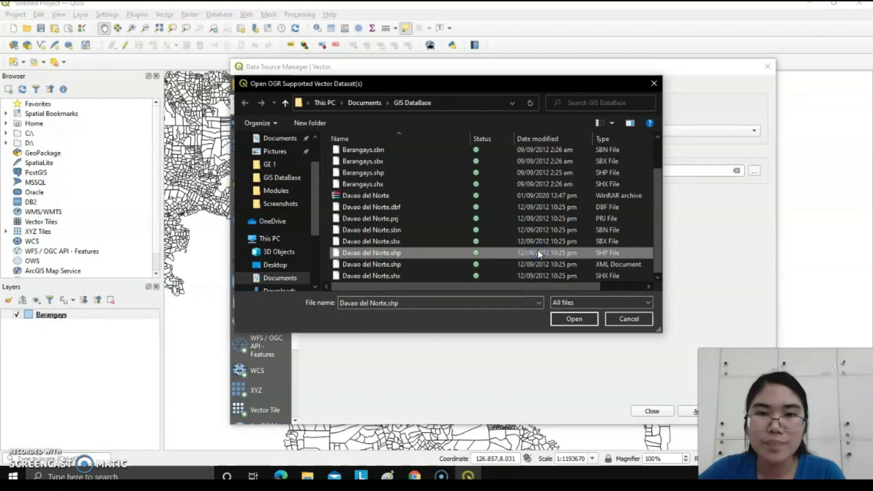
click(574, 318)
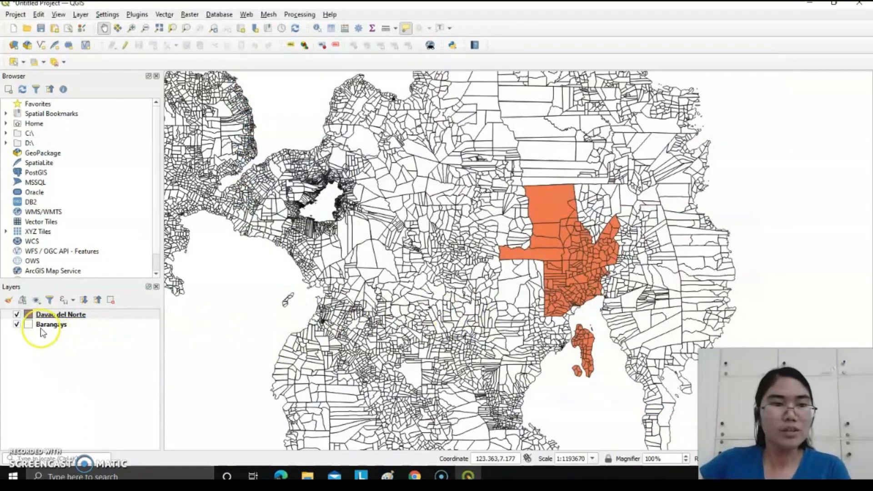
Give the Davao del Norte layer a solid yellow fill in Symbology
click(60, 315)
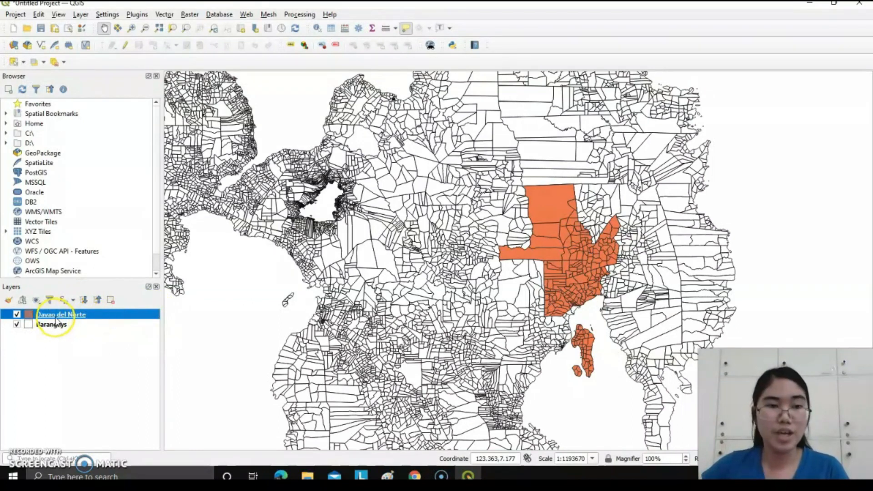
mouse_move(60, 314)
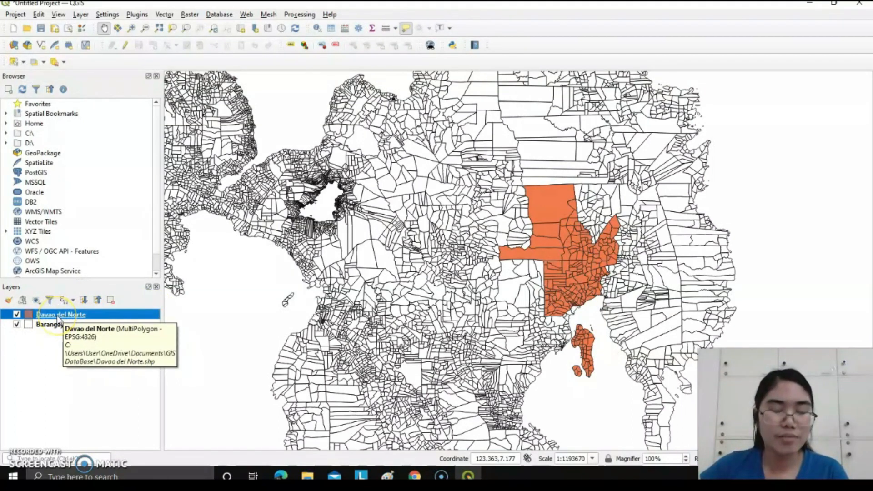
right_click(60, 315)
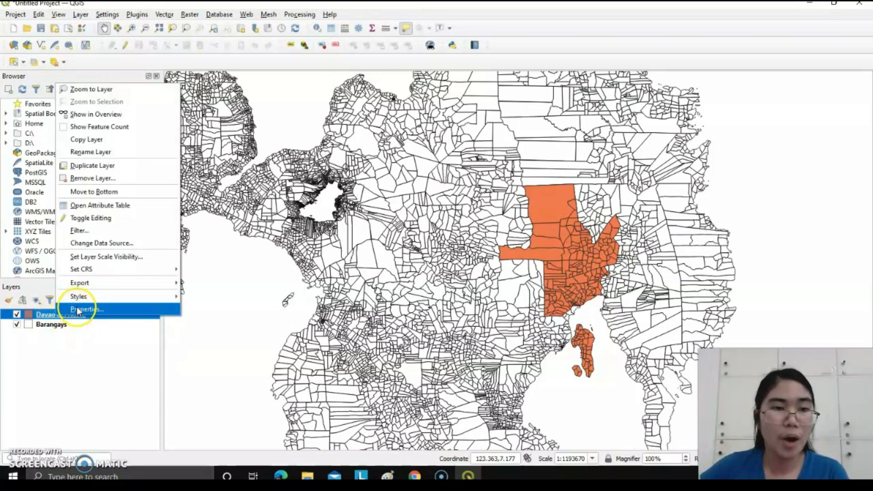
click(85, 309)
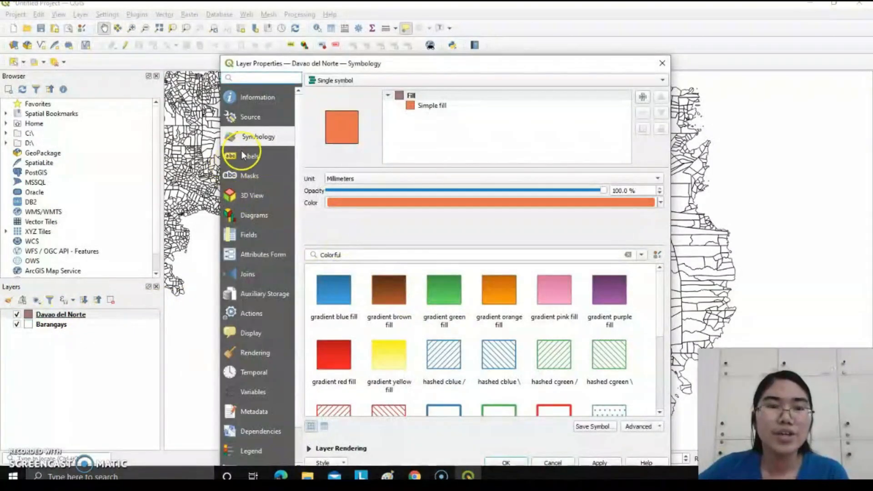
mouse_move(638, 270)
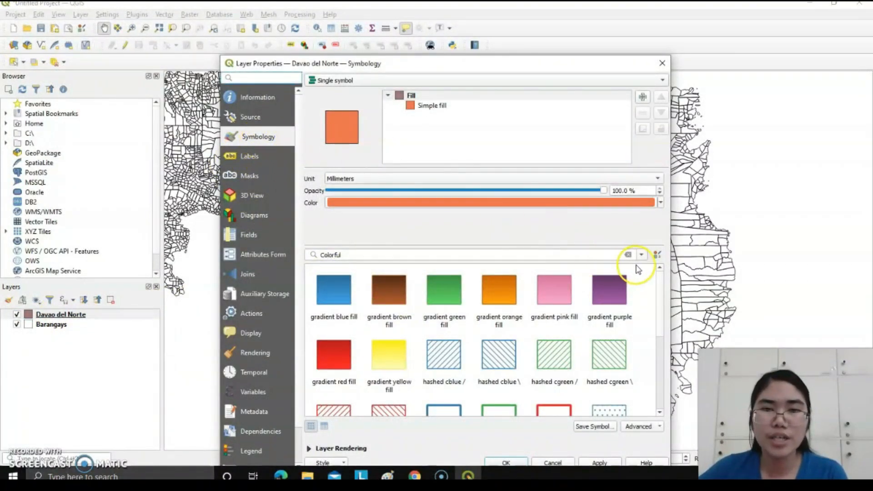
scroll(down, 3)
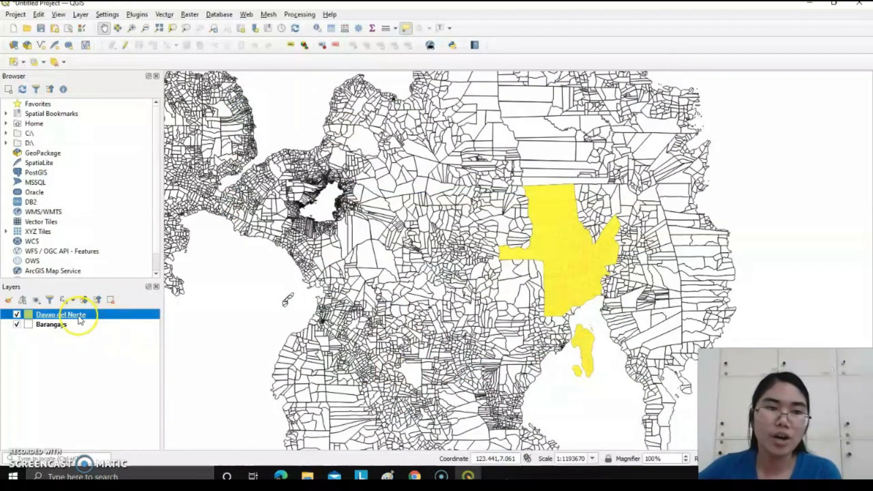
Enable Single Labels on Davao del Norte with NAME_3 as the value
right_click(60, 315)
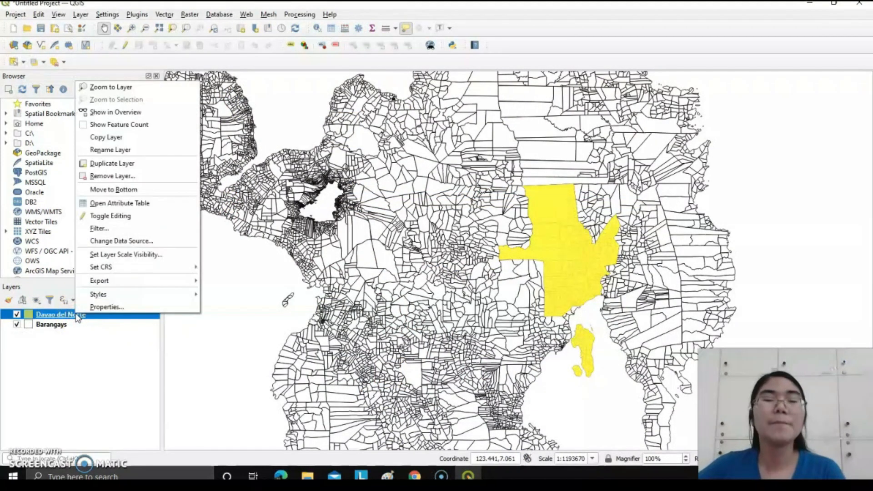
mouse_move(106, 306)
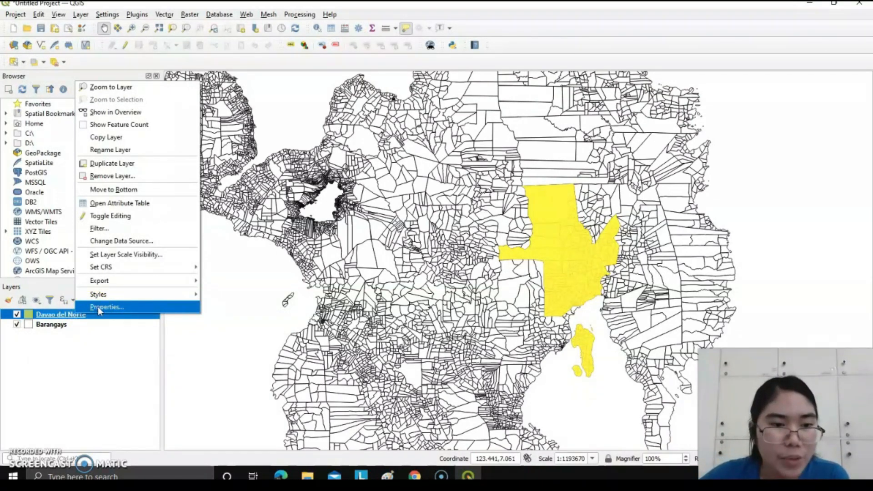
click(106, 307)
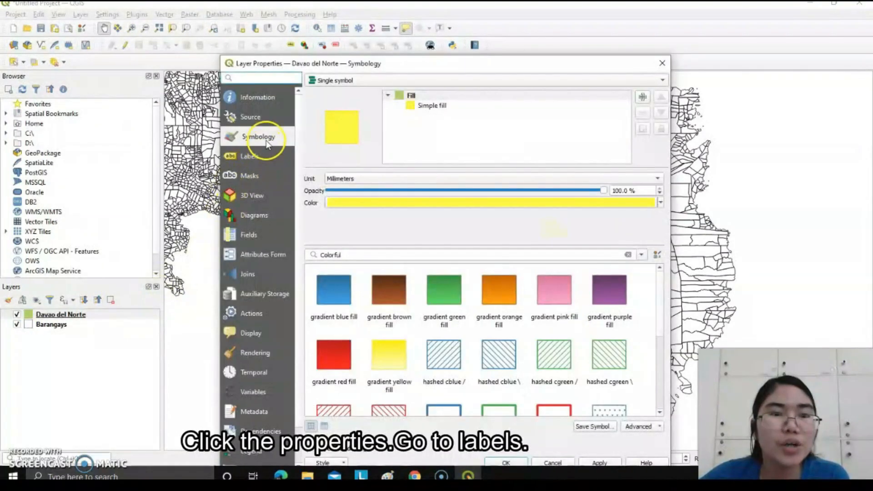
click(251, 156)
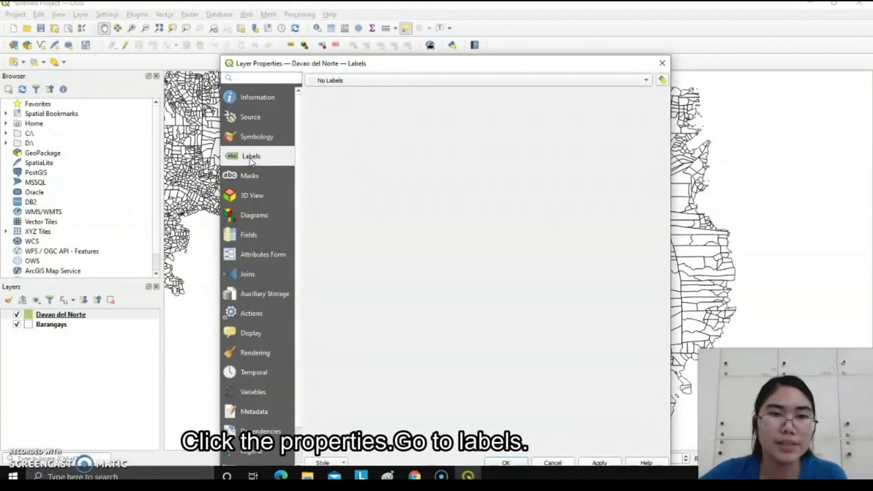
mouse_move(314, 99)
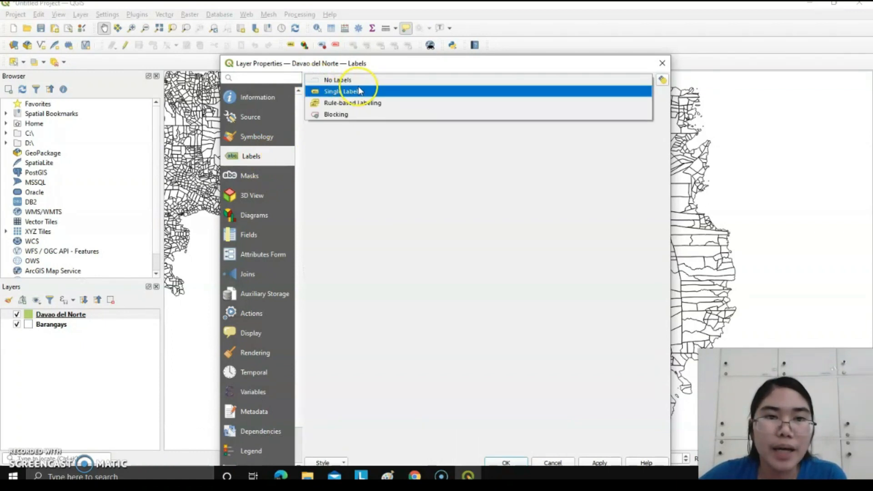
click(351, 91)
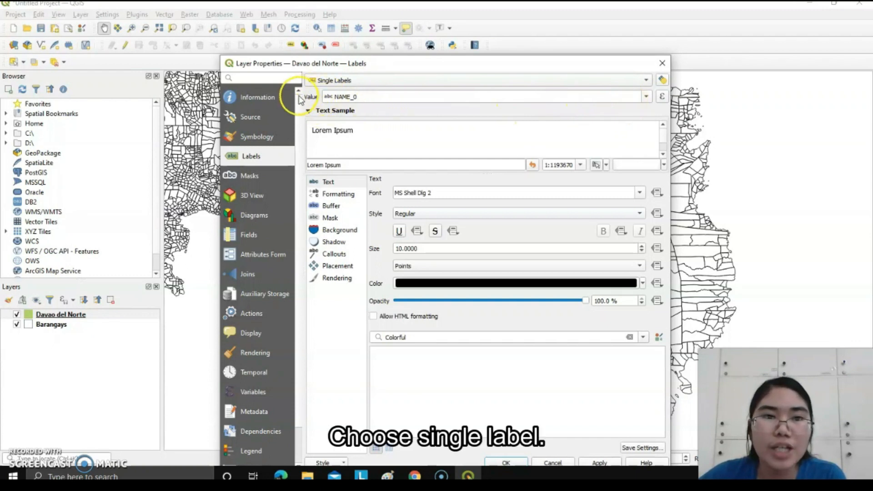
mouse_move(402, 109)
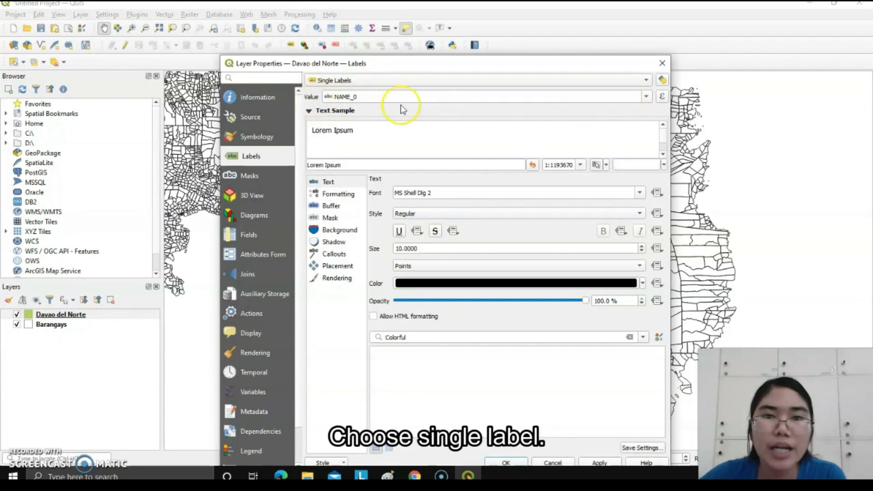
click(646, 97)
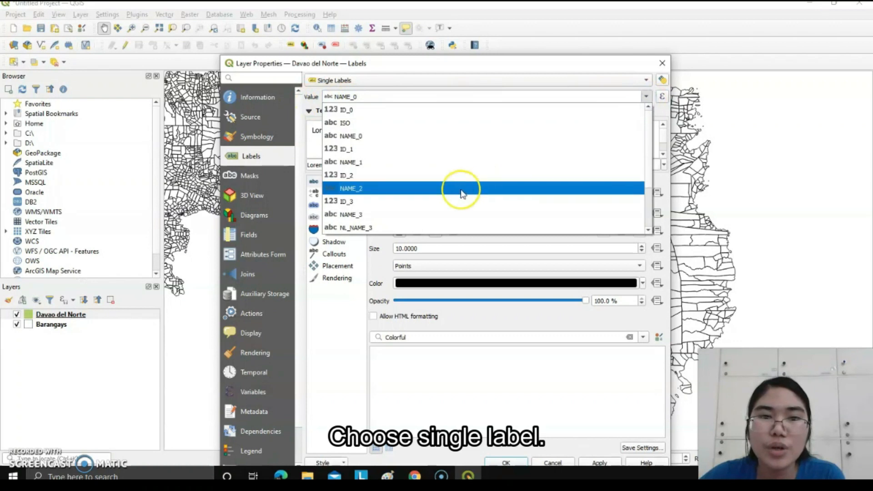
click(350, 215)
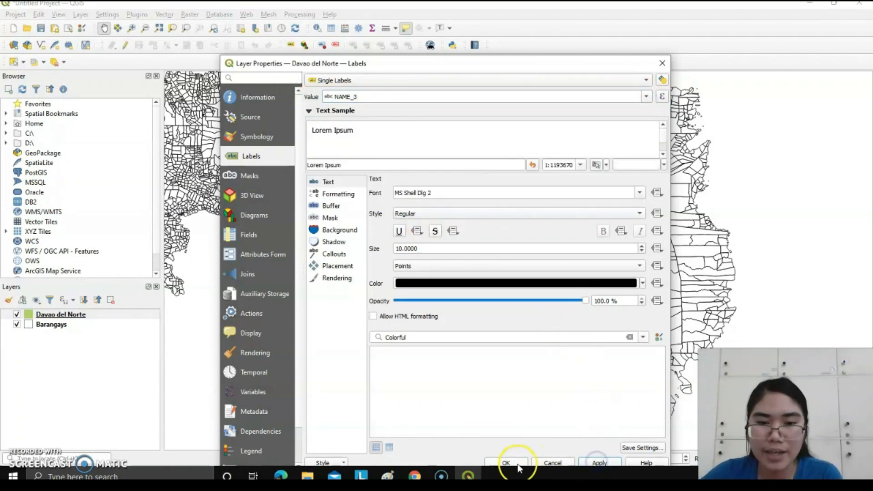
click(506, 463)
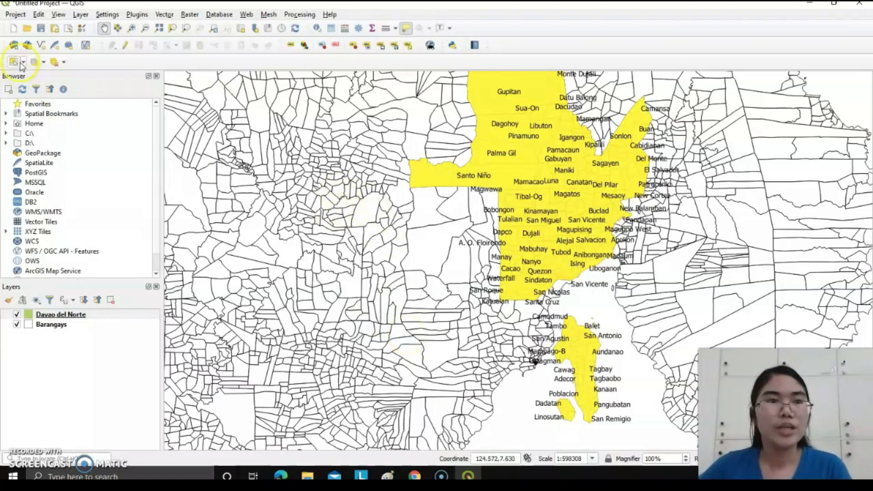
mouse_move(15, 23)
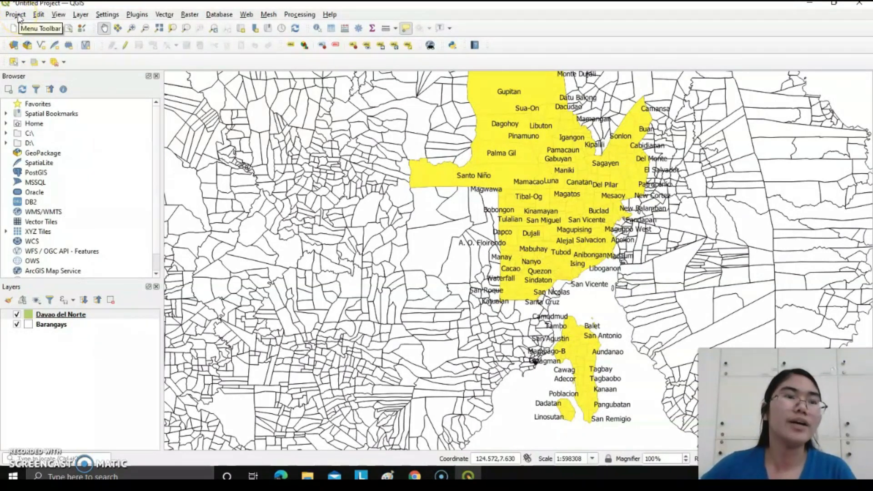
Create print layout 'Layout 1' from the Project menu
click(16, 14)
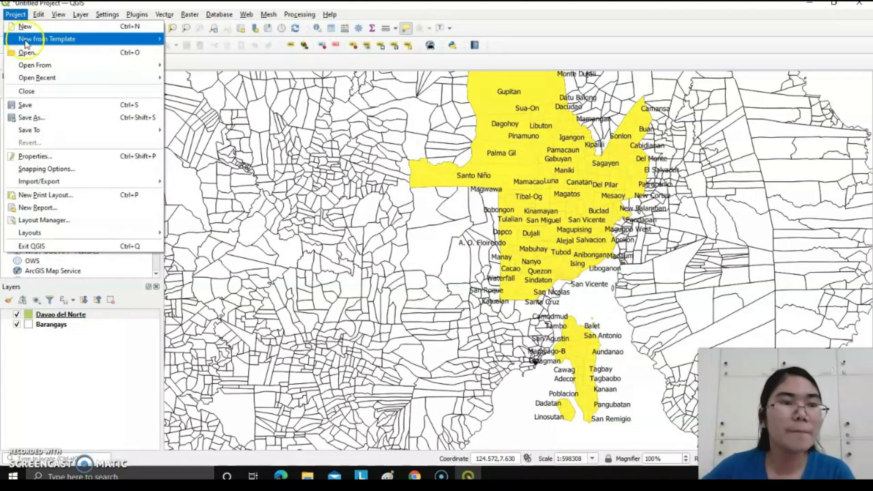
mouse_move(46, 195)
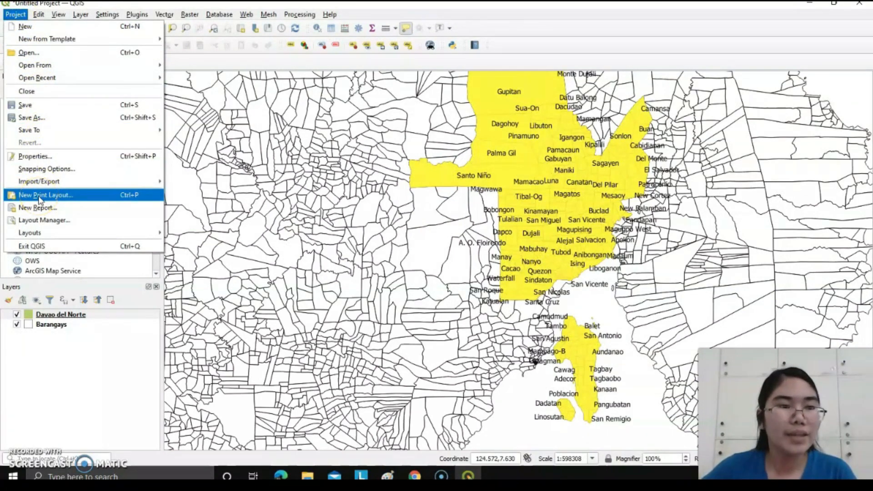
click(46, 195)
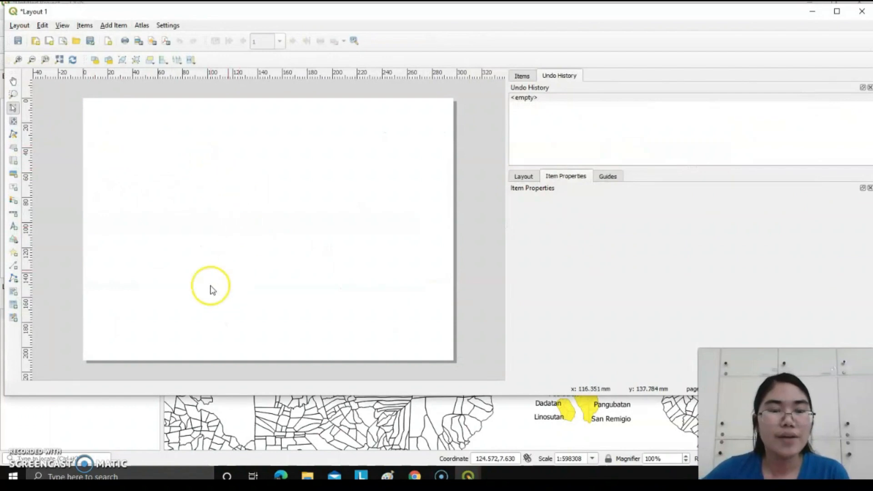
mouse_move(152, 167)
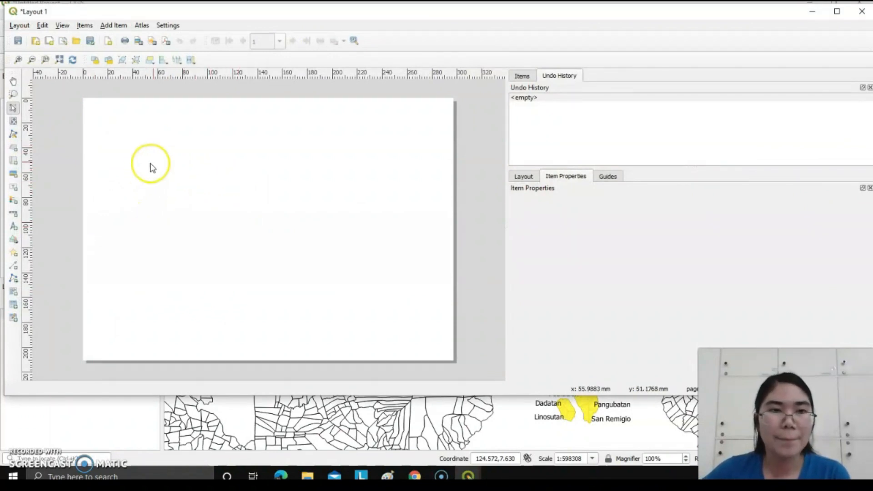
mouse_move(257, 198)
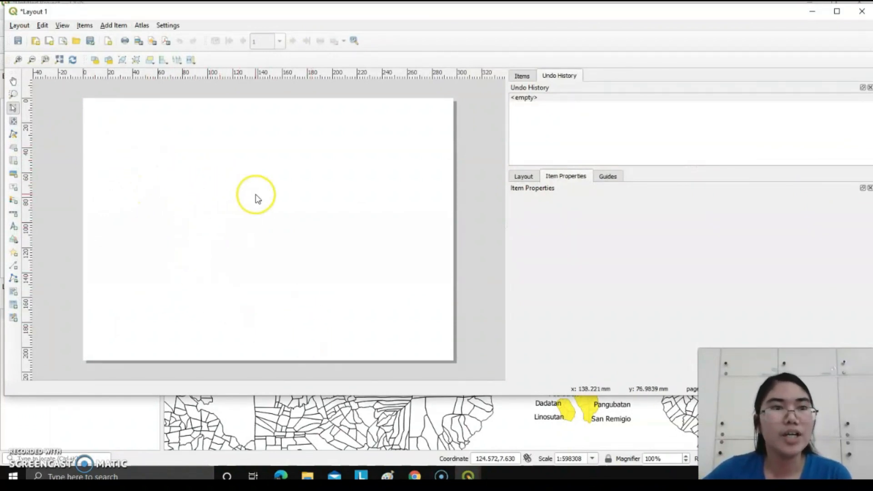
mouse_move(75, 75)
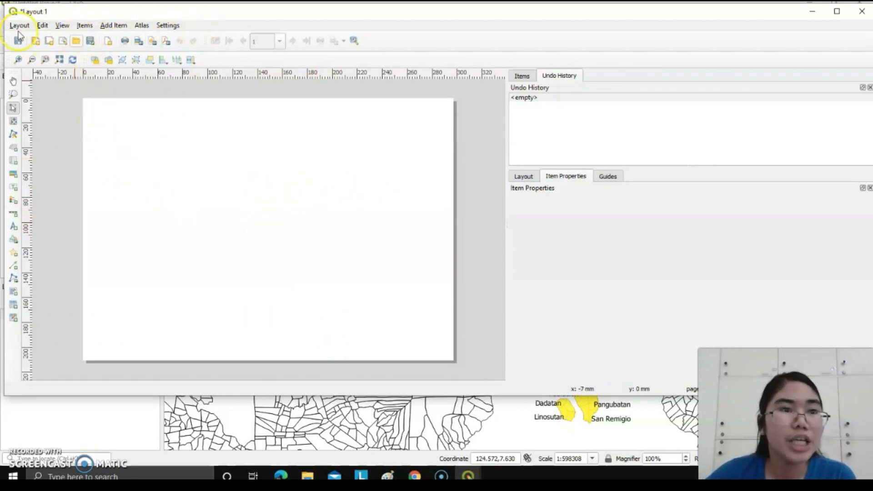
mouse_move(206, 60)
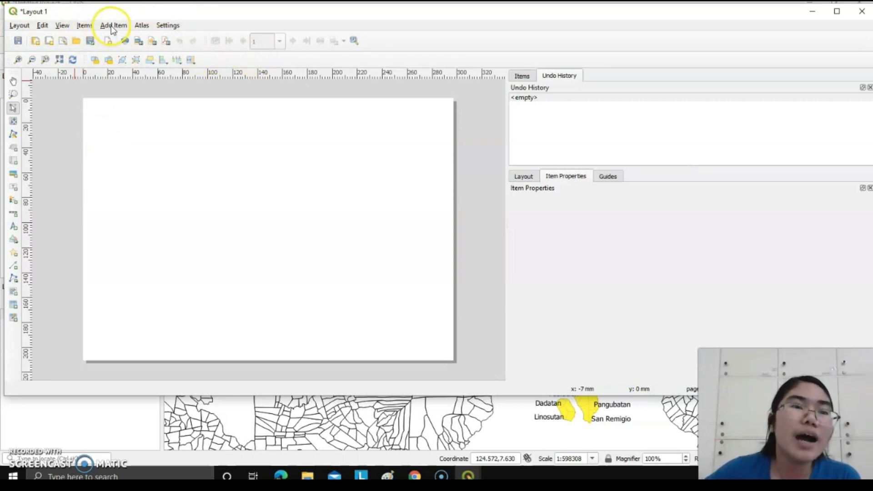
Add a map item drawn across the upper-left of the layout page
click(113, 25)
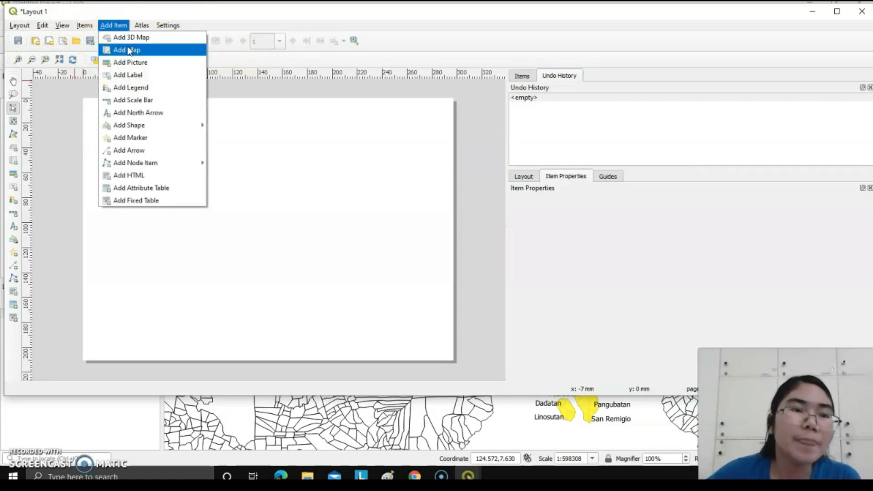
click(127, 50)
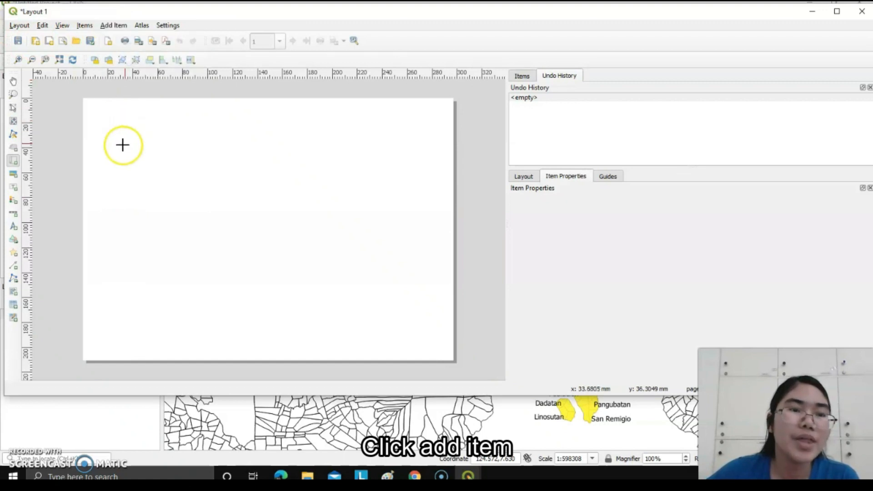
drag(122, 145, 308, 199)
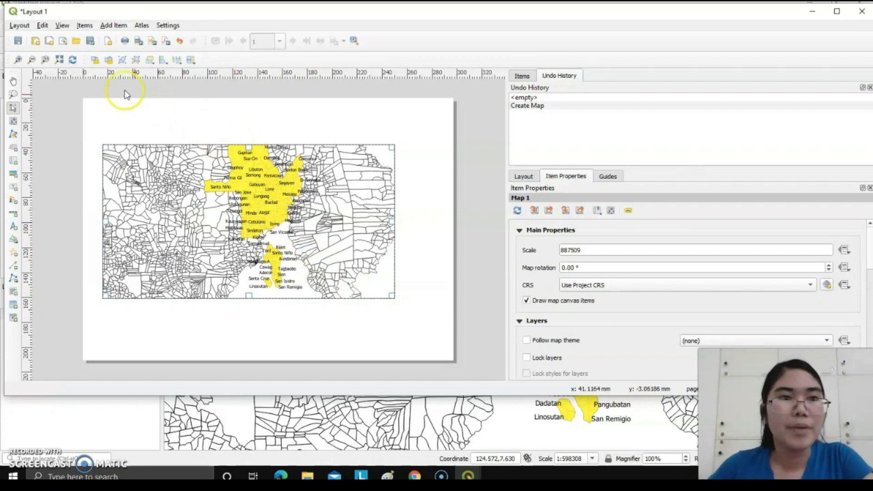
Add a label above the map with the title text 'Map of Davao del Norte'
click(113, 25)
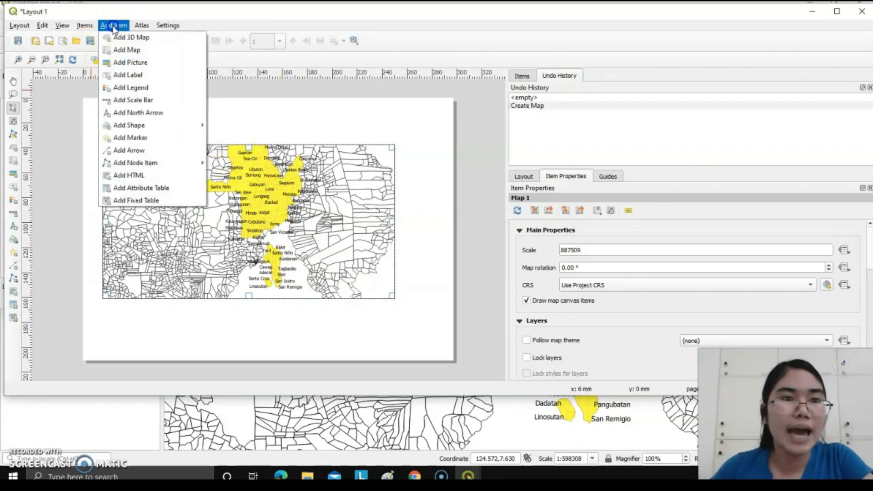
mouse_move(127, 74)
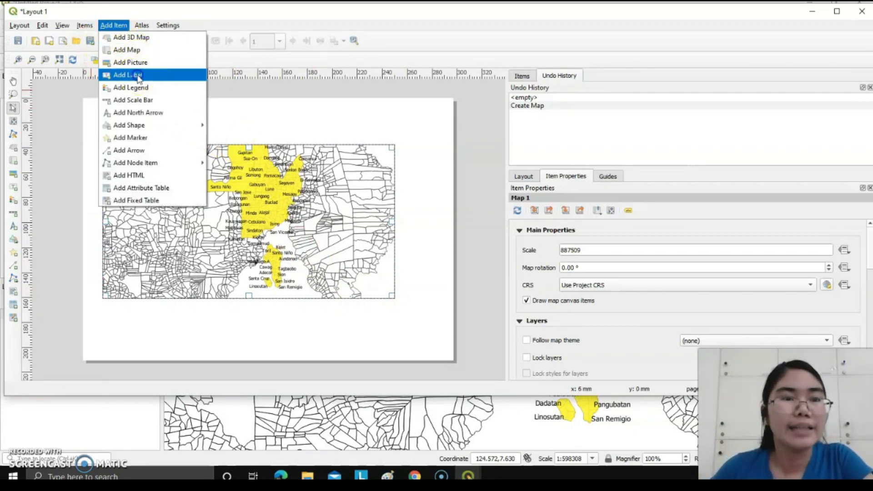
click(125, 75)
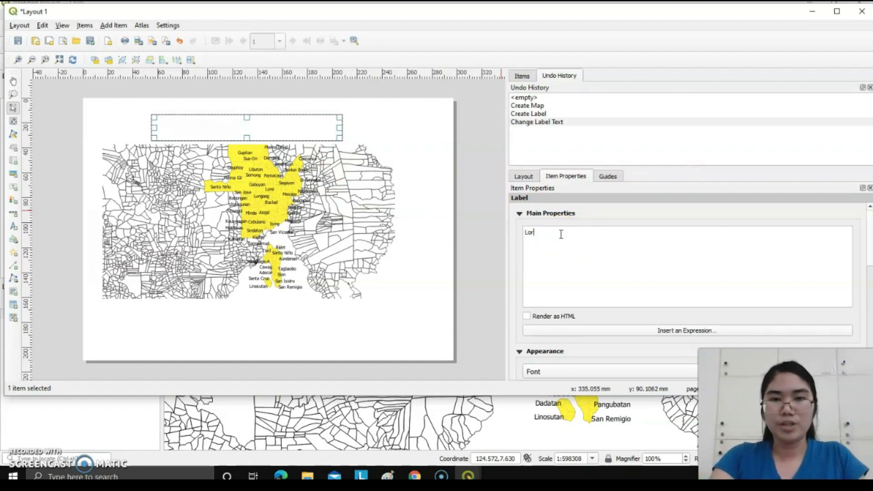
text(Ma)
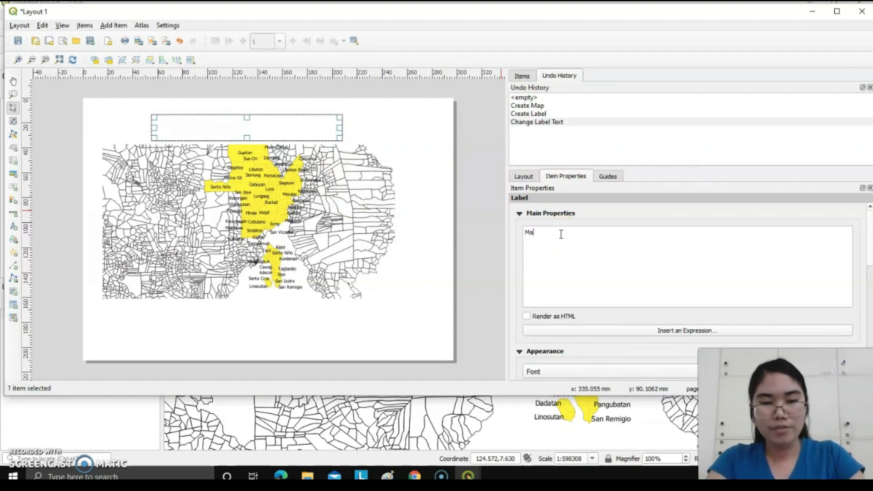
text(p of Dav)
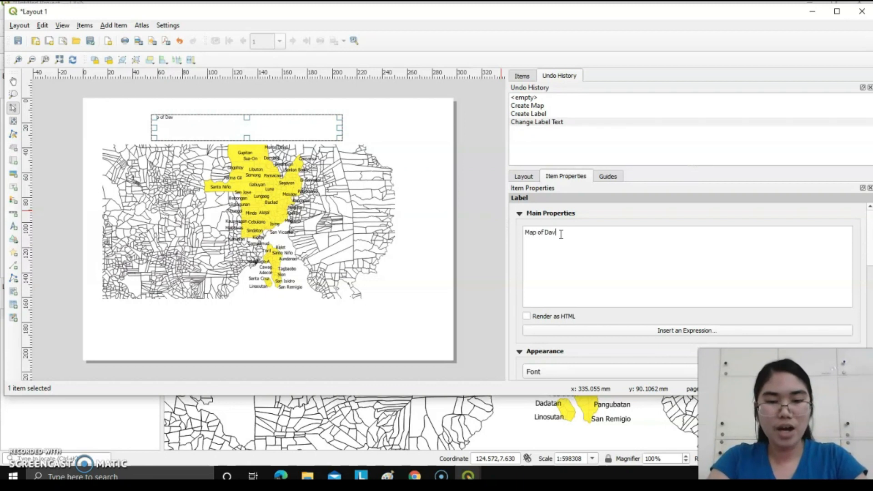
text(ao del Nor)
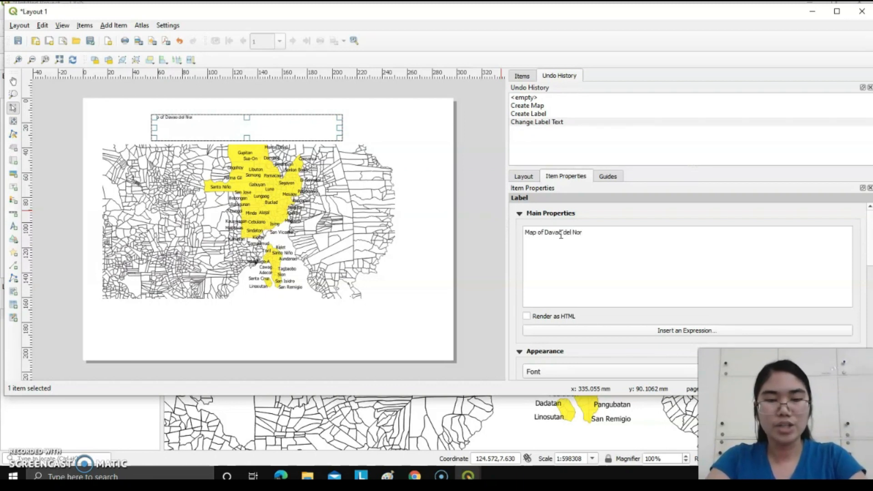
text(te)
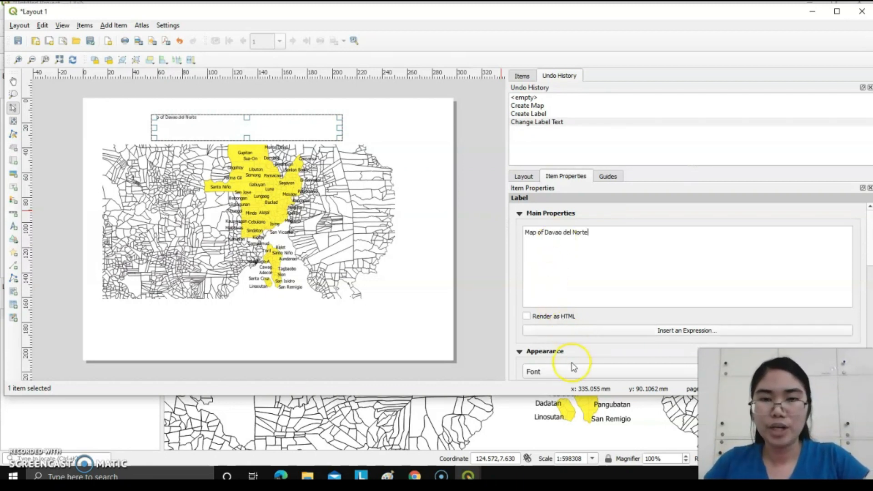
Set the title font to bold size 36 and drag it toward the page centre
click(533, 372)
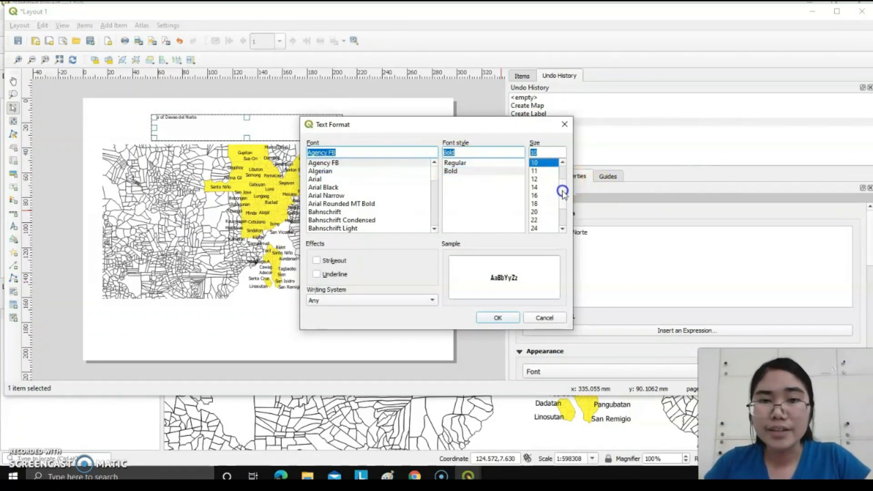
scroll(down, 3)
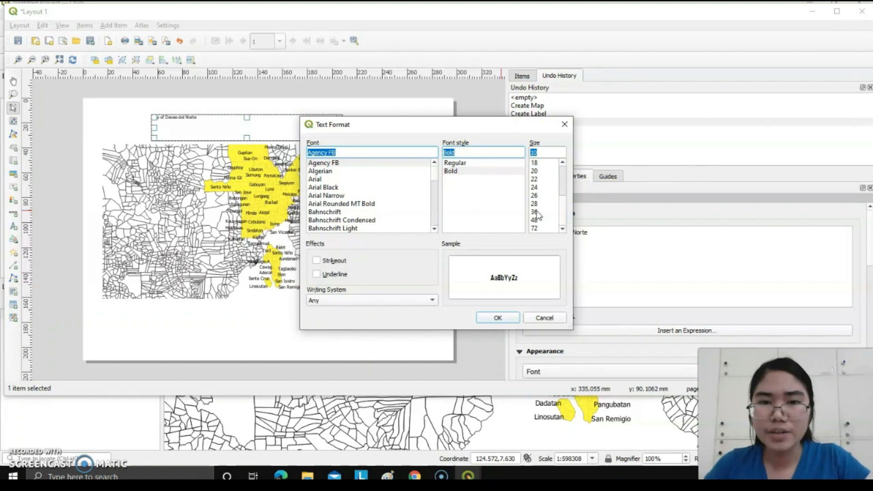
click(533, 212)
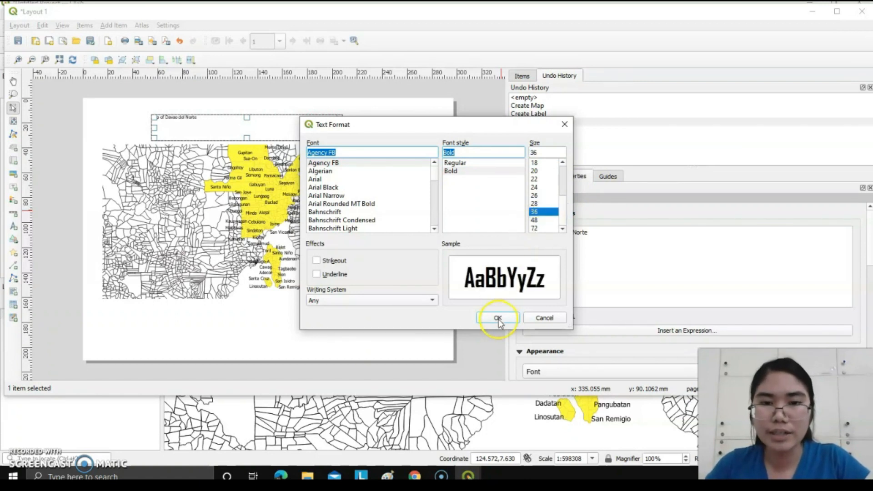
click(497, 318)
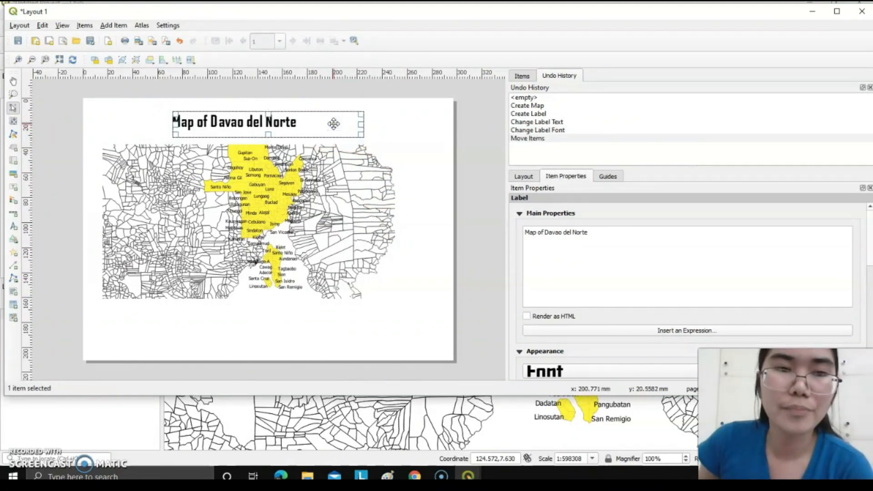
mouse_move(306, 127)
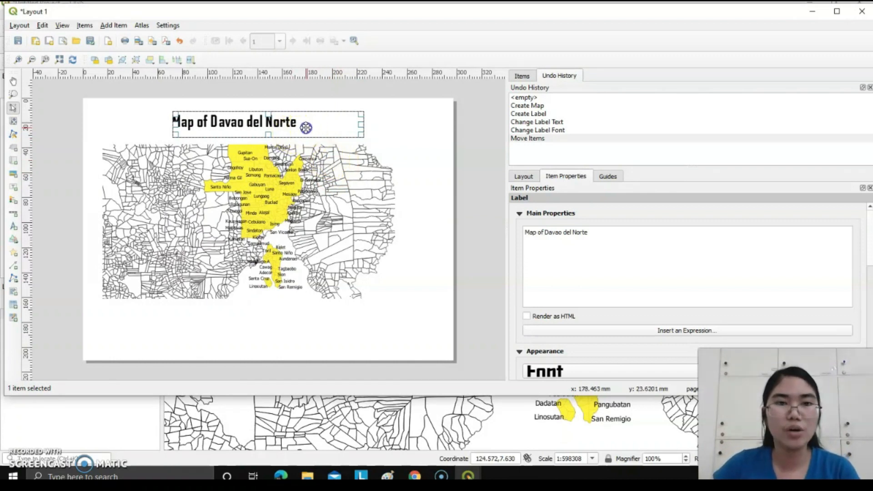
drag(268, 126, 273, 125)
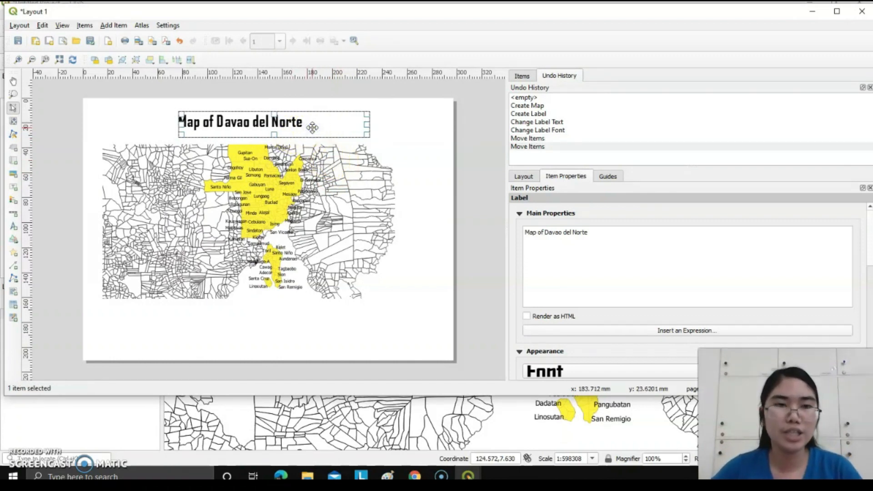
mouse_move(135, 60)
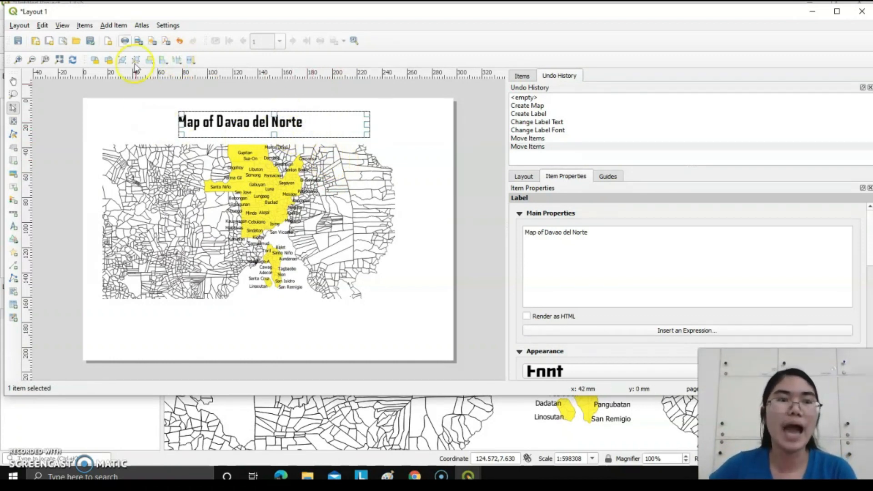
Swap the north arrow picture for a black compass-star SVG with adjusted fill and stroke
click(113, 25)
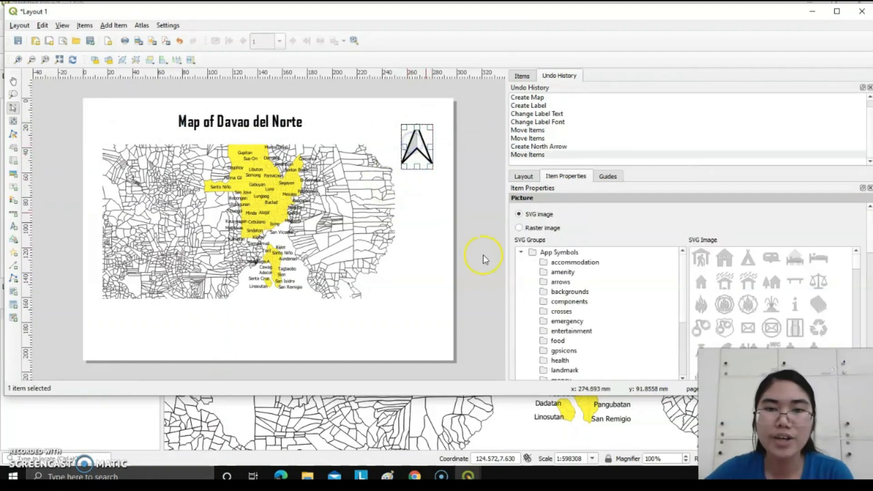
mouse_move(811, 306)
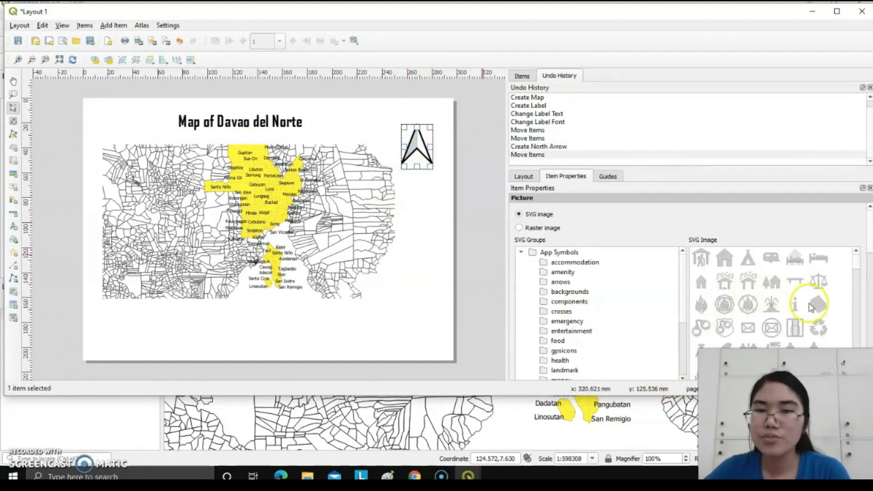
click(771, 281)
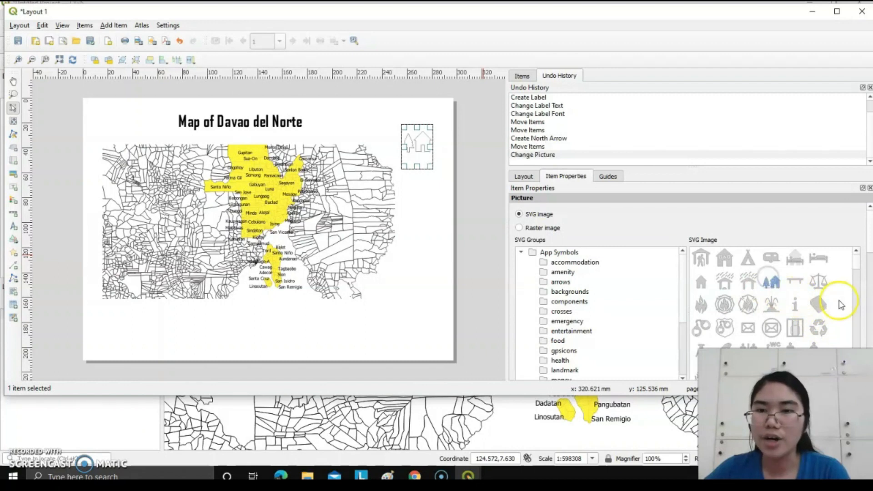
mouse_move(530, 206)
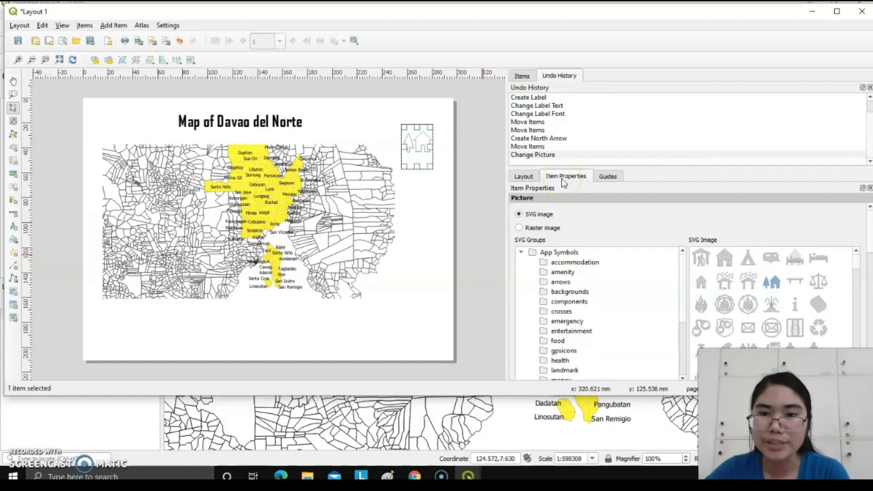
mouse_move(822, 262)
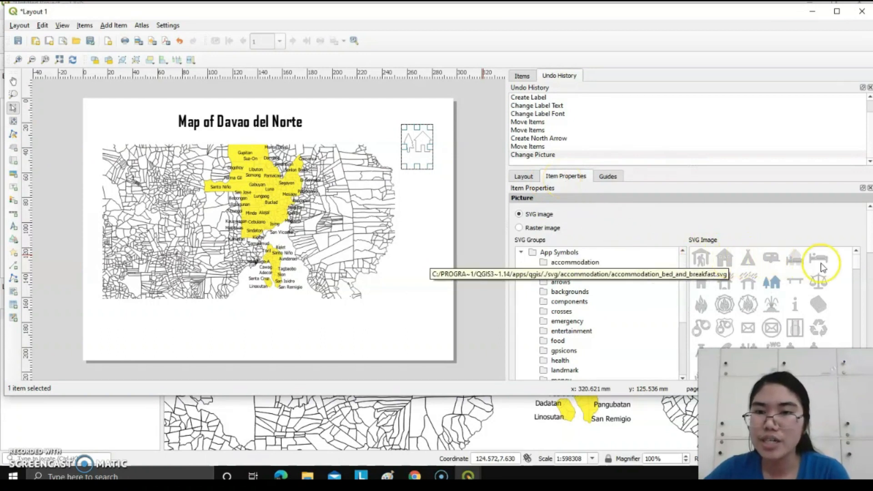
scroll(down, 3)
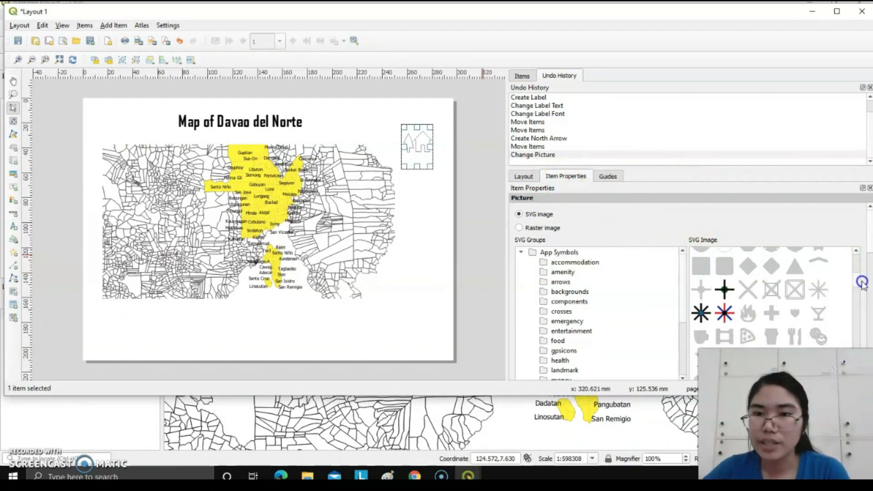
scroll(down, 3)
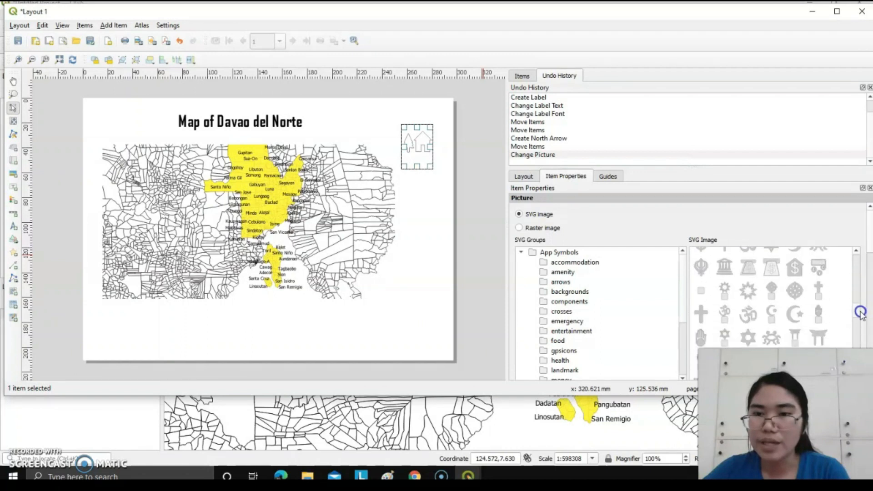
scroll(down, 3)
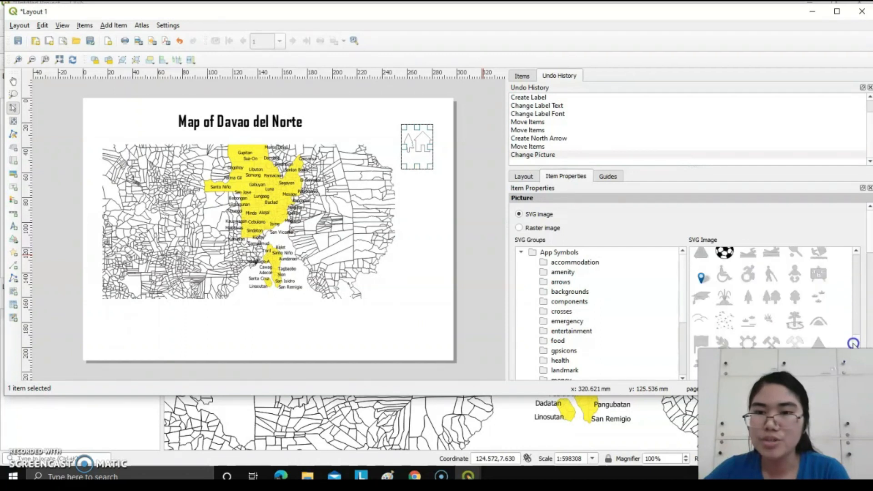
scroll(down, 3)
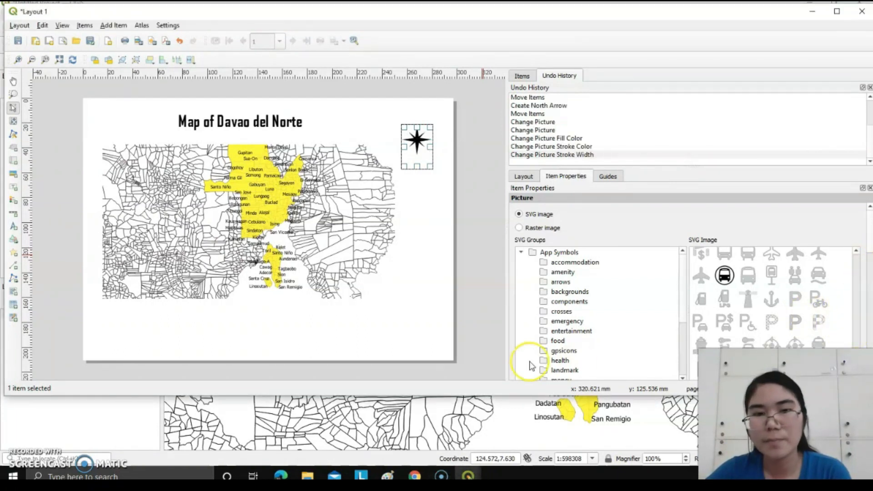
mouse_move(295, 457)
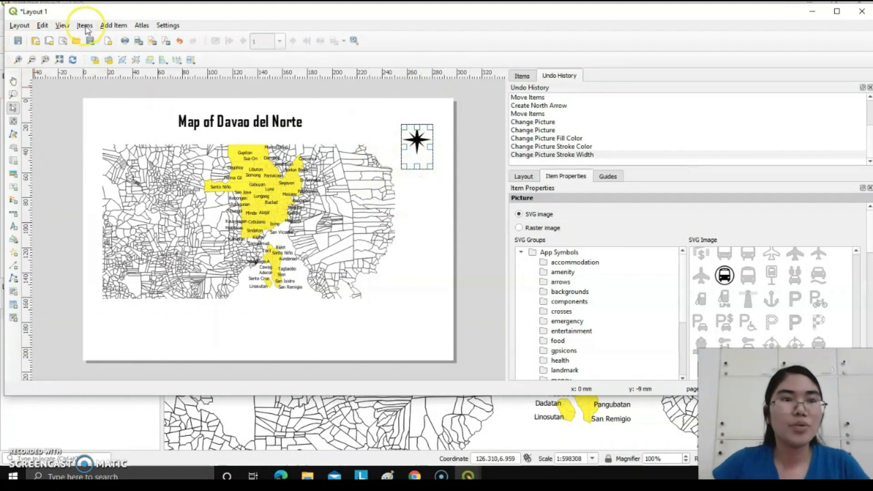
Place a Davao del Norte and Barangays legend right of the map and enable the map frame
click(114, 25)
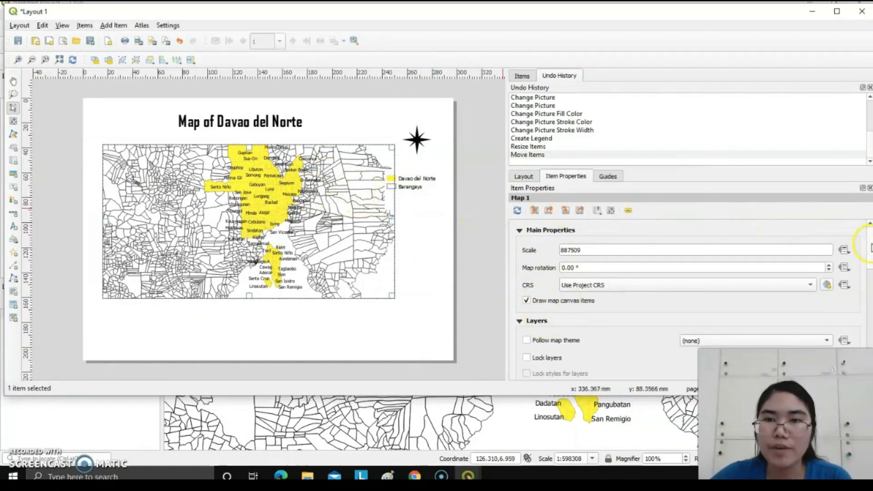
scroll(down, 3)
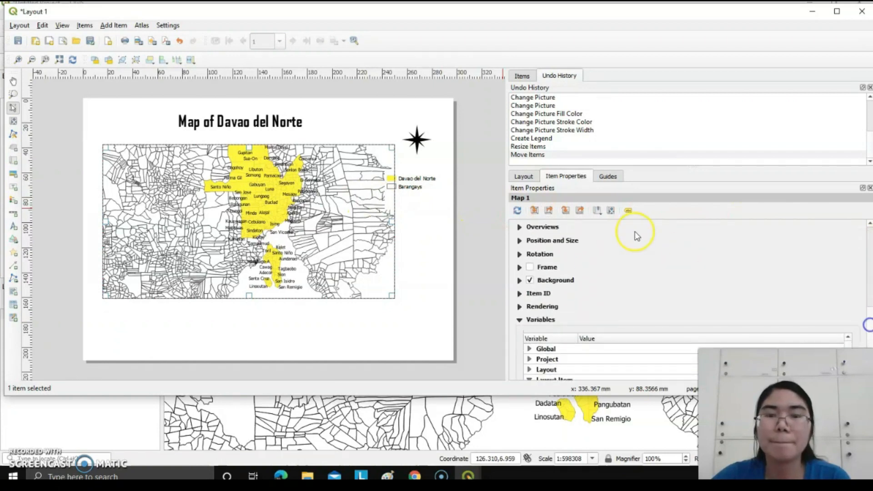
mouse_move(527, 239)
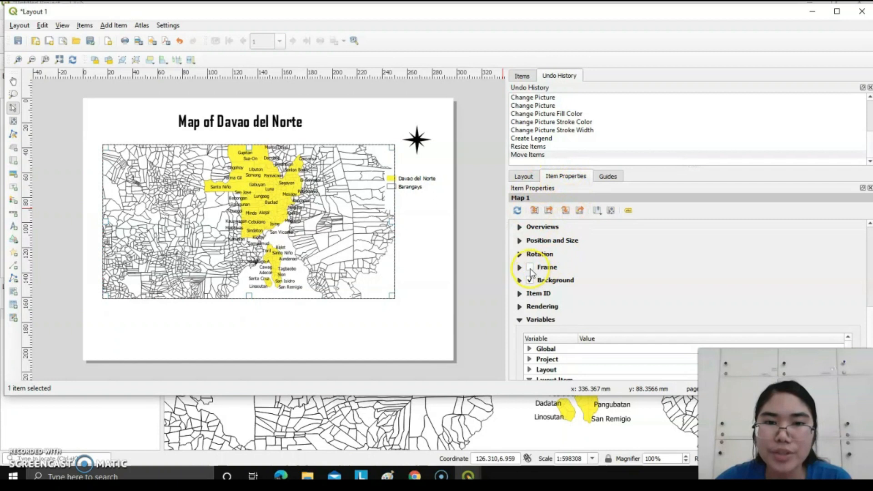
click(529, 267)
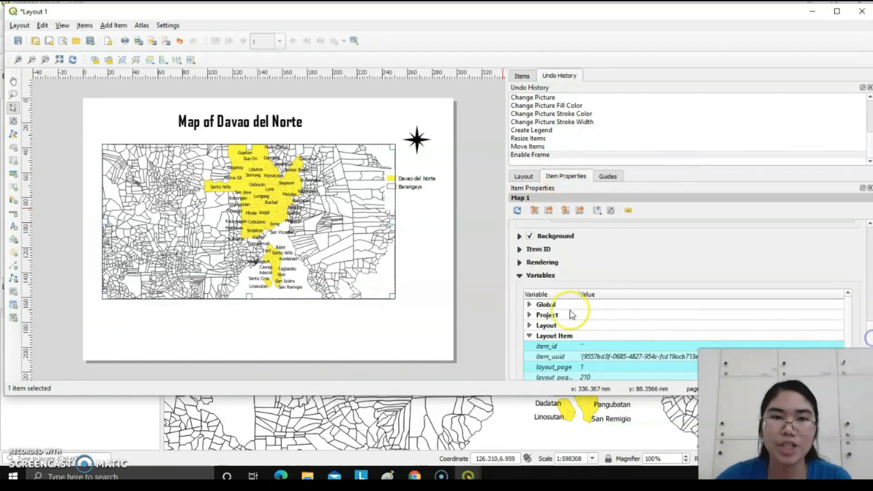
click(410, 184)
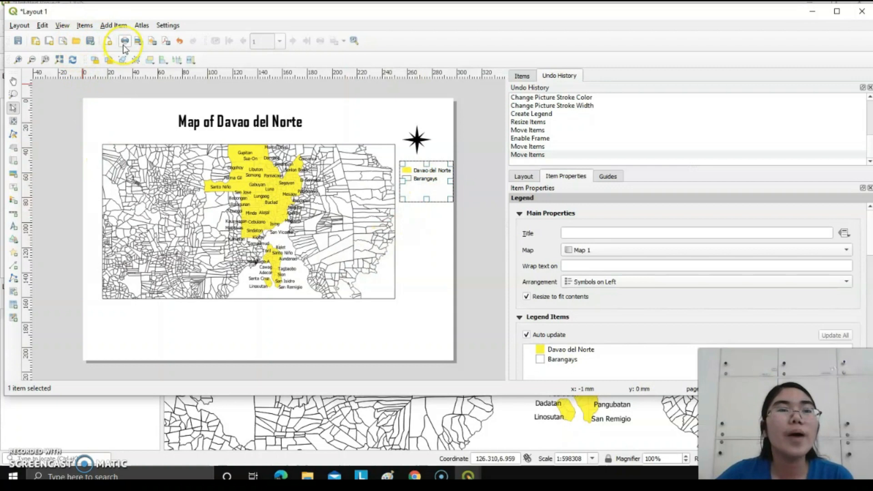
Place a kilometre scale bar under the map's lower-left edge
click(113, 25)
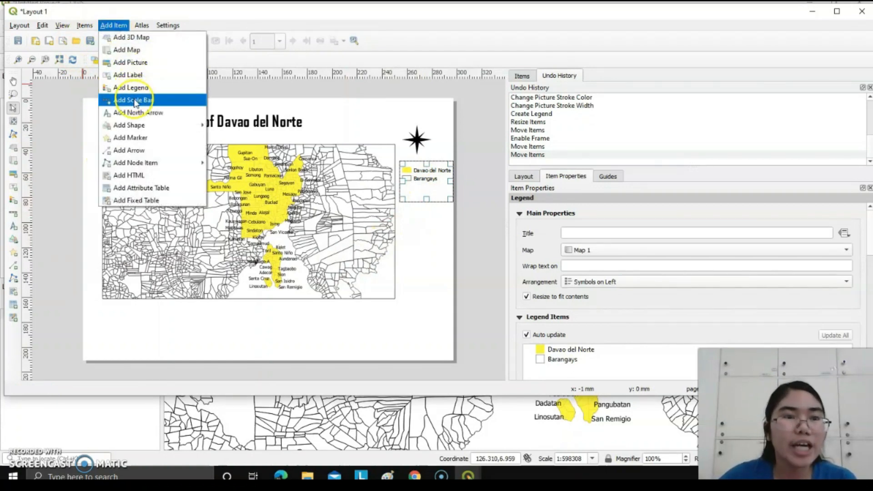
click(132, 99)
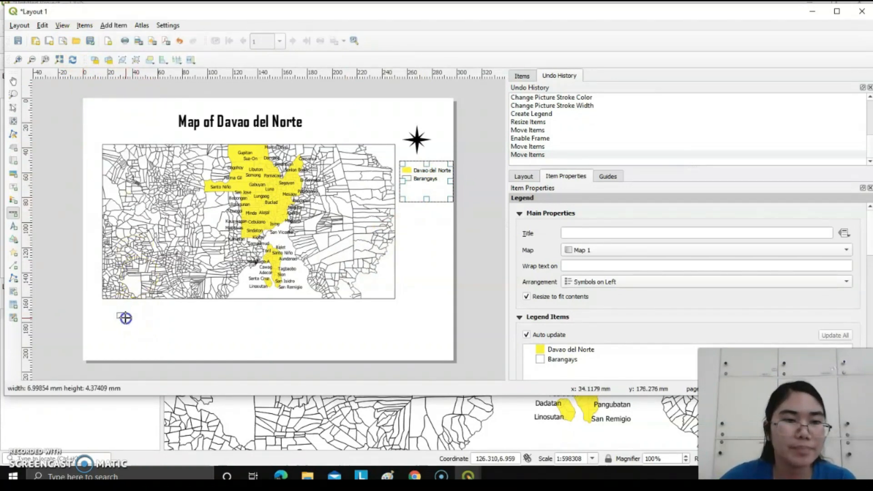
click(139, 324)
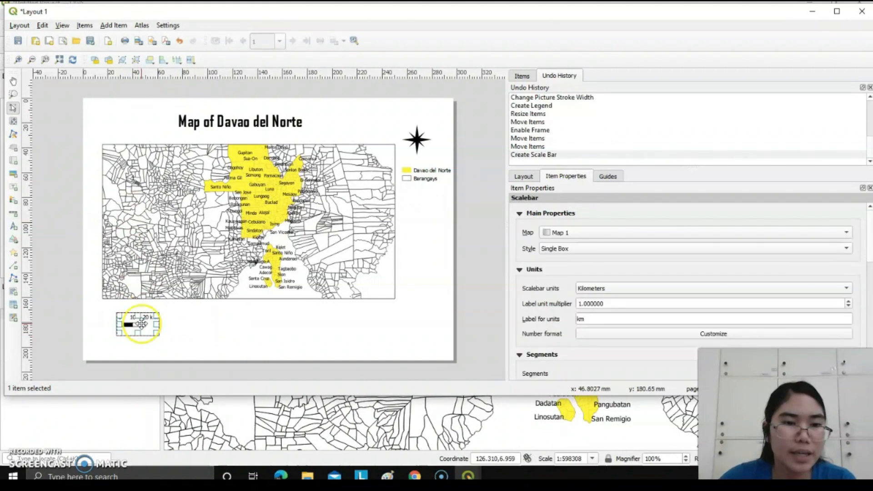
click(223, 300)
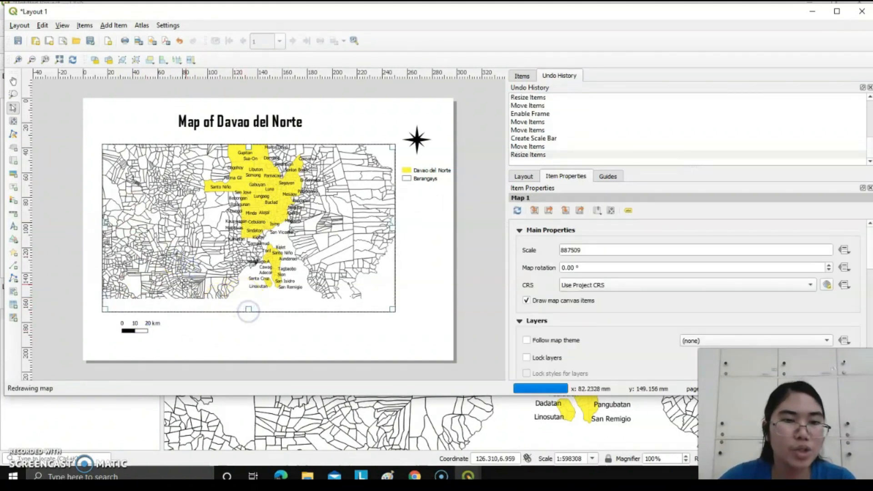
click(113, 25)
text(Sour)
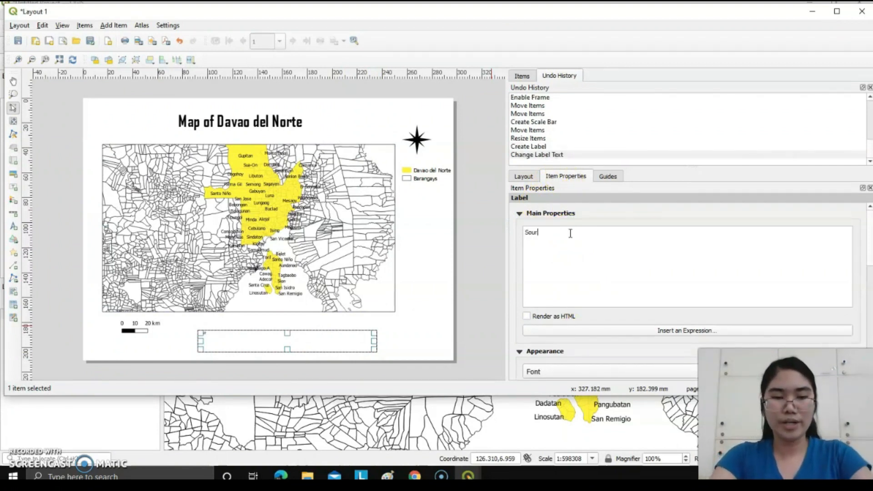
Enter 'Source: NeoMadulara_QGIS' as the text of the new label below the map
text(ce: NeoMadulara)
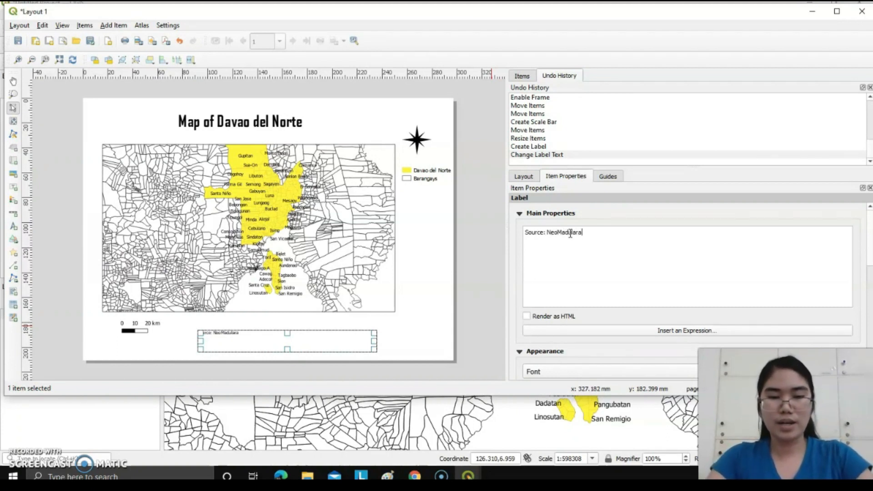
text(_Q)
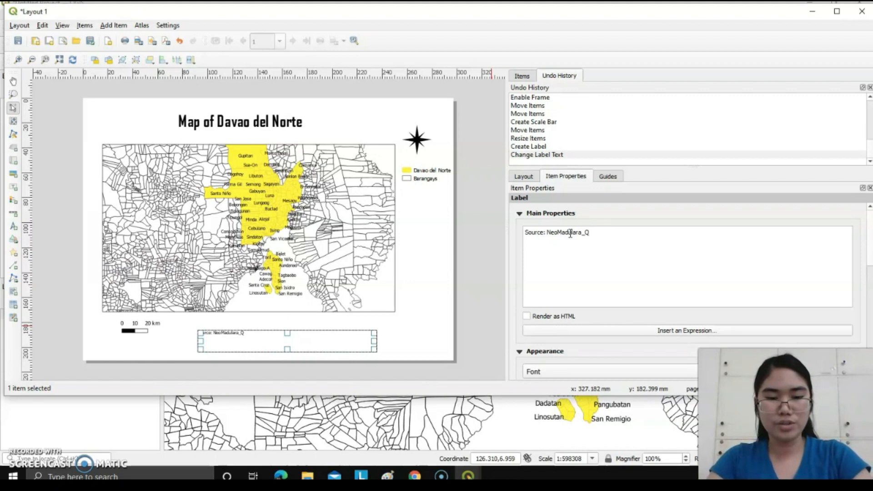
text(GIS)
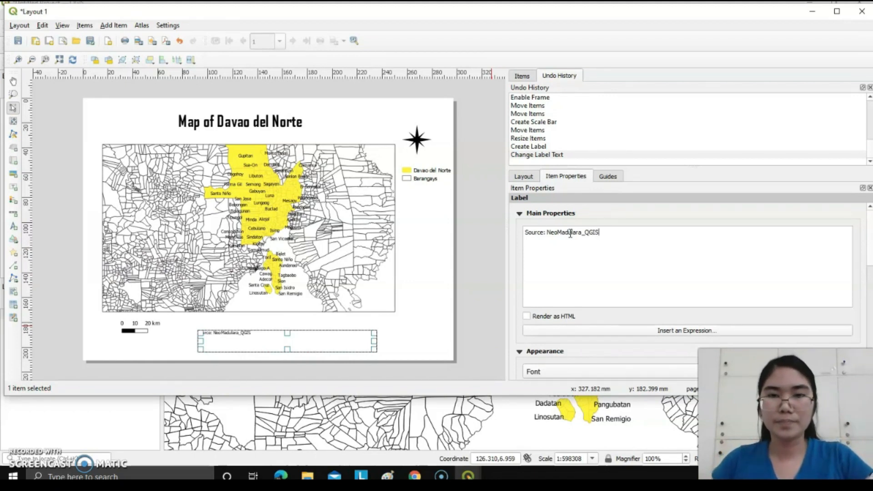
click(561, 372)
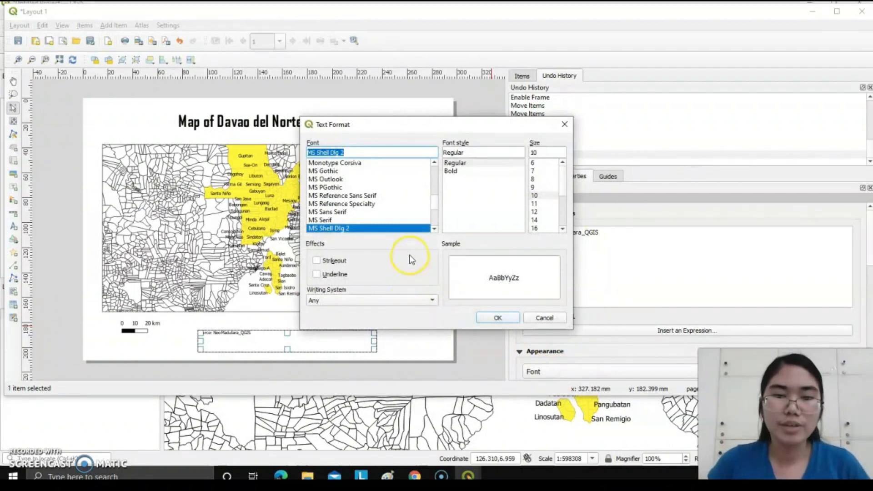
mouse_move(443, 201)
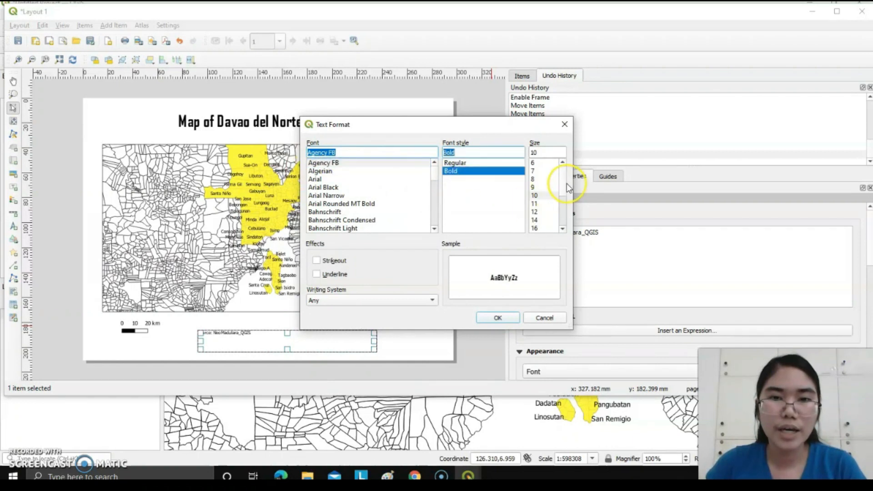
Set the source label to bold Agency FB size 18 and reposition it beneath the map
scroll(down, 3)
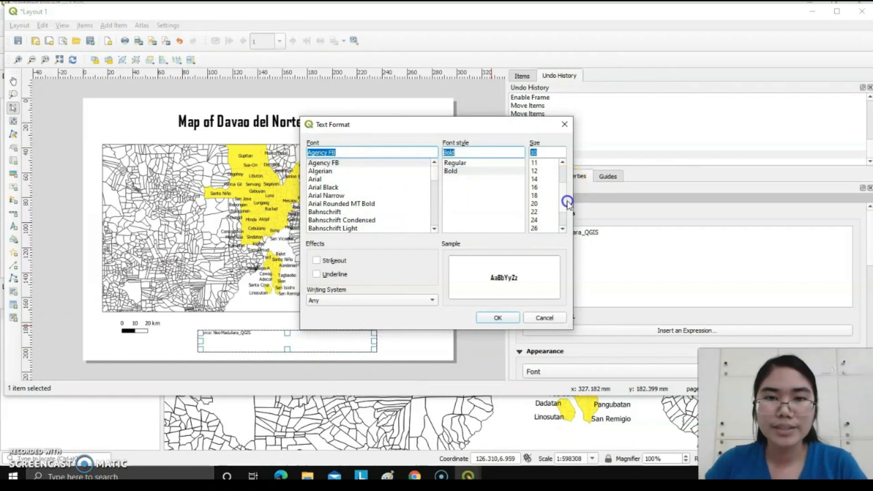
click(534, 196)
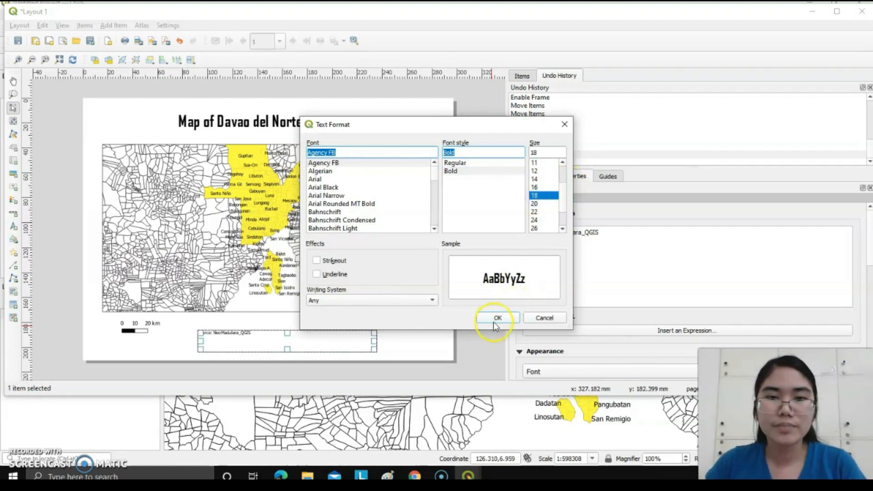
click(496, 318)
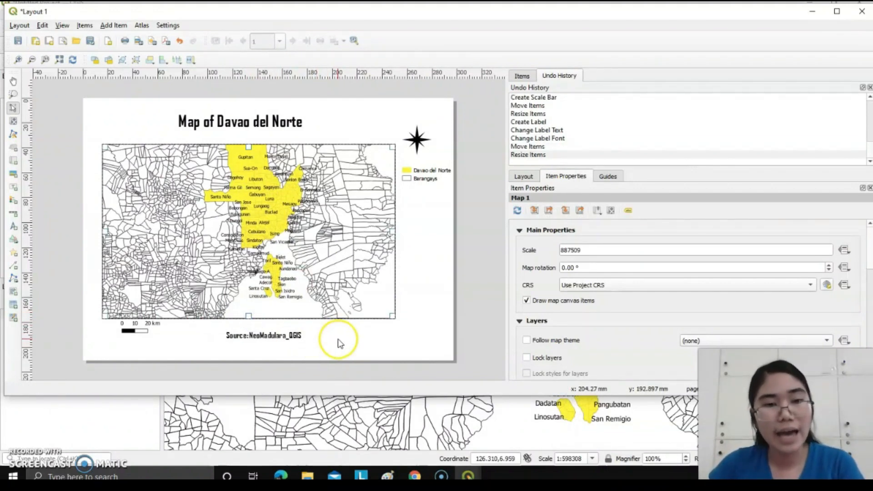
click(265, 335)
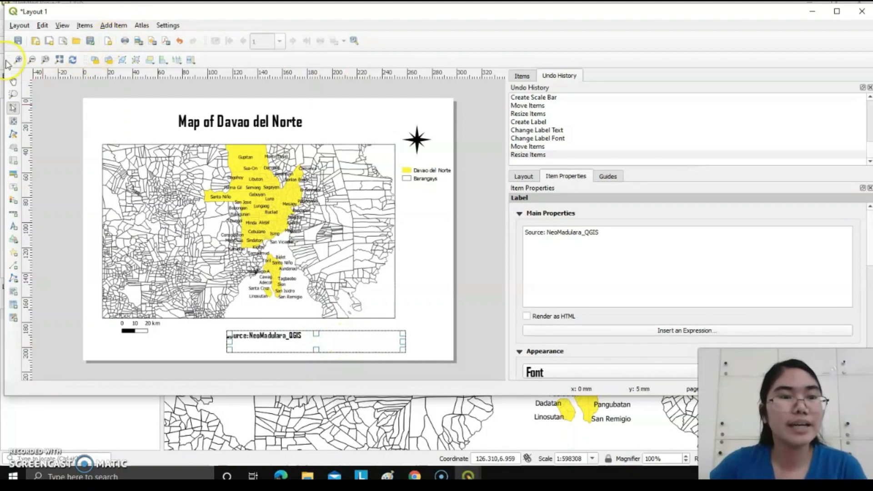
Add a raster picture loaded with the author's photo in the bottom-right corner
click(113, 25)
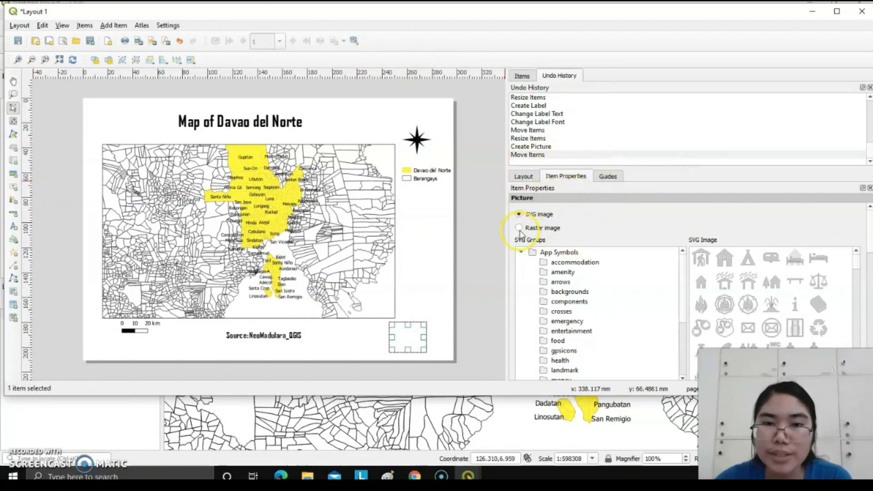
click(519, 228)
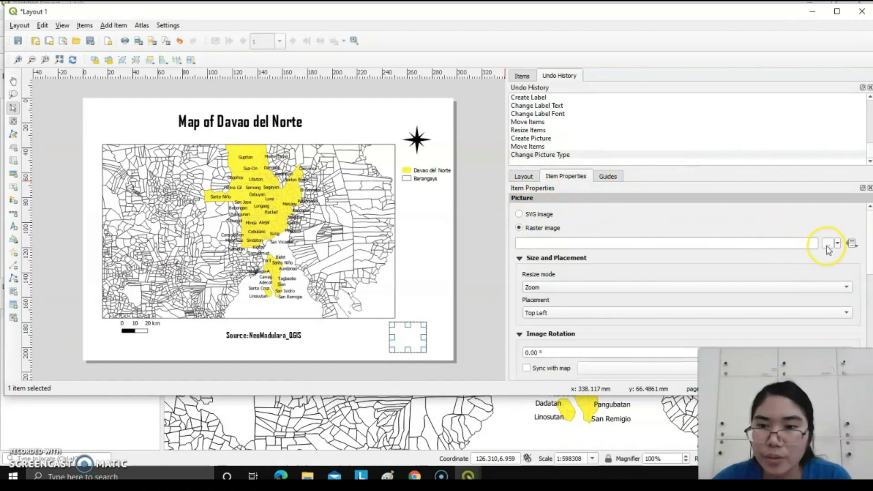
click(829, 244)
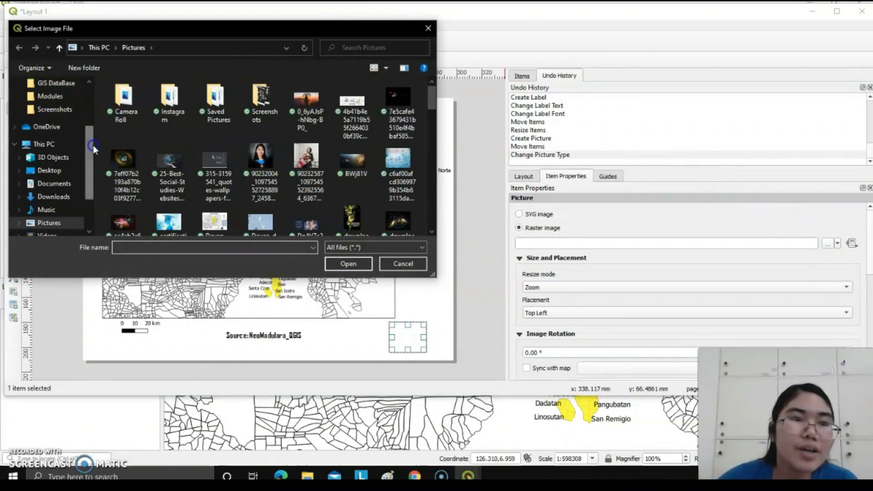
scroll(up, 3)
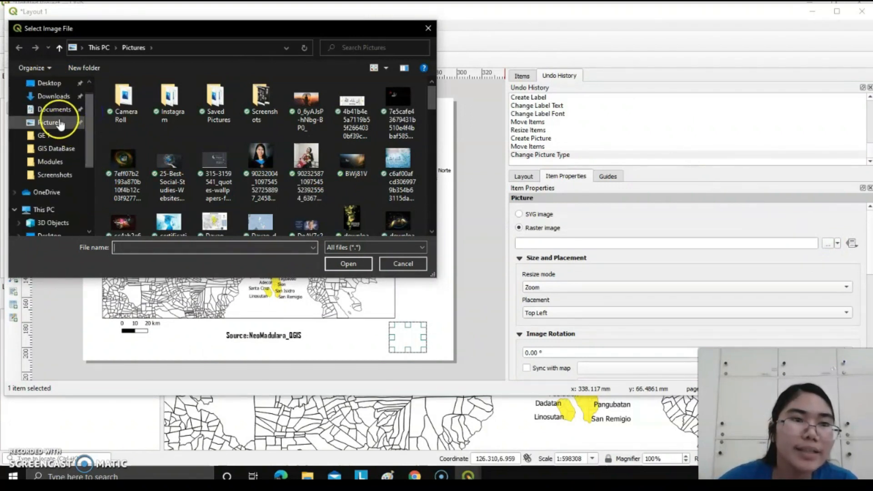
mouse_move(161, 123)
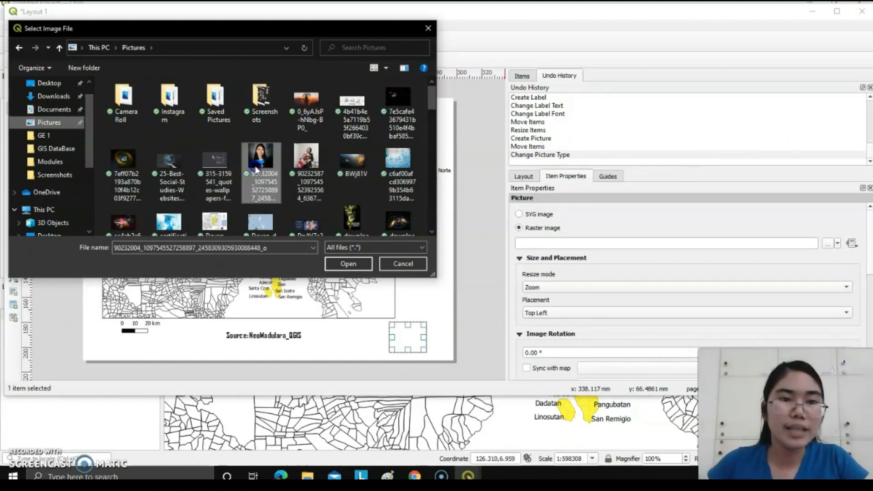
click(347, 264)
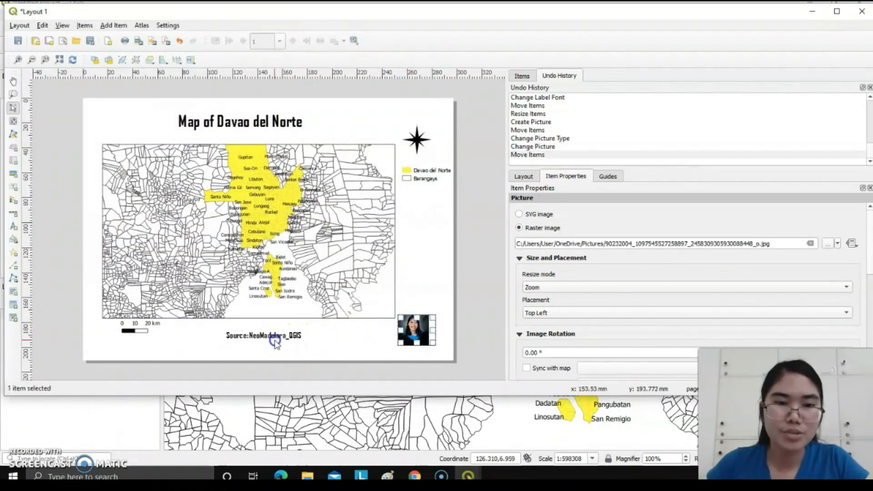
click(263, 335)
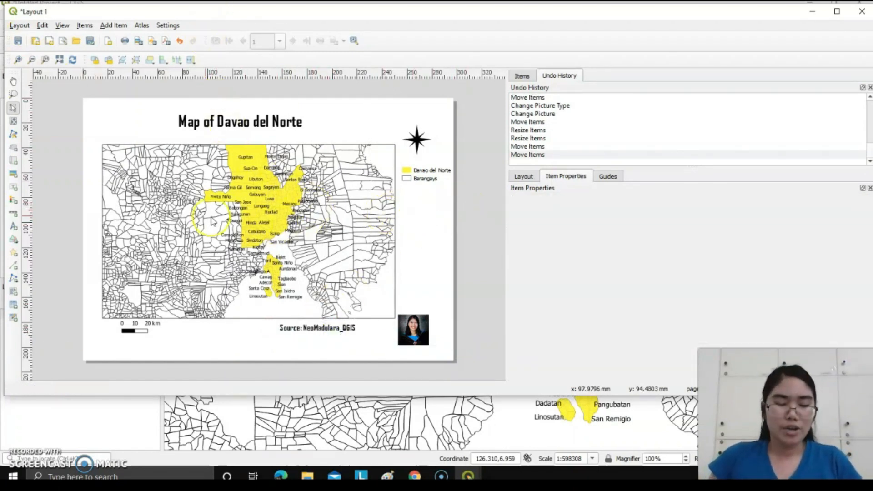
mouse_move(100, 129)
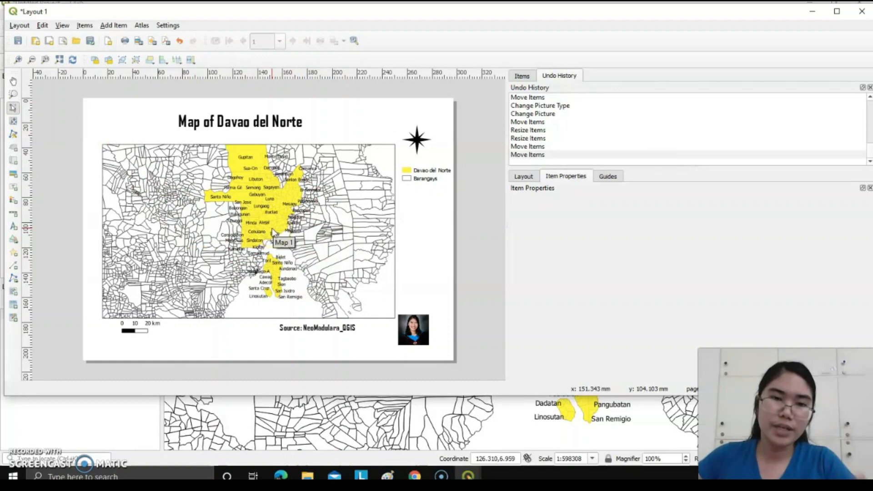
mouse_move(284, 225)
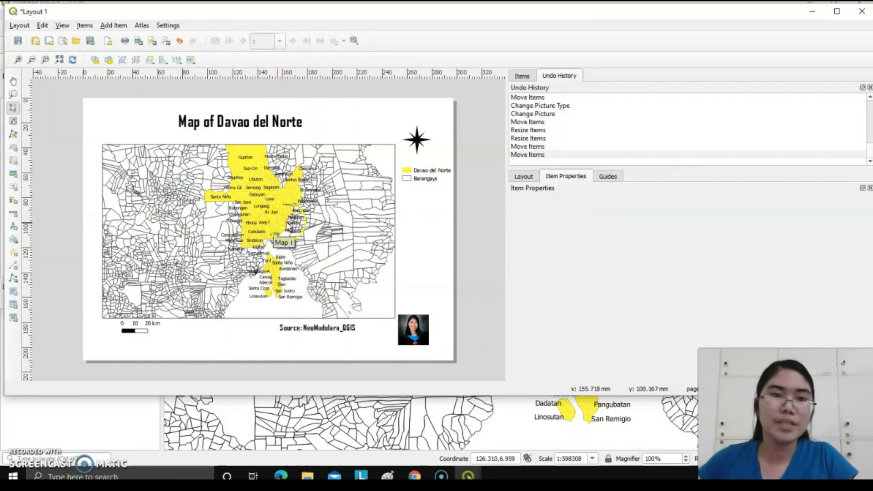
Draw a tall picture frame below the legend and set it to raster image
click(113, 25)
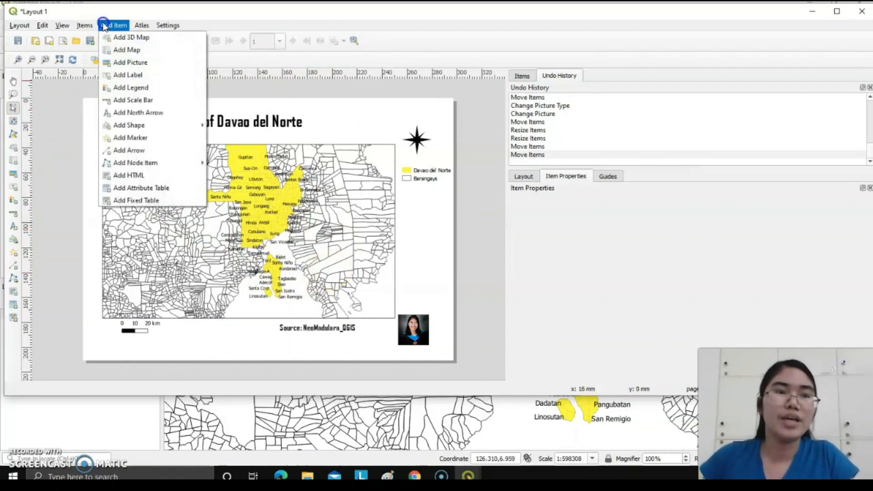
mouse_move(131, 87)
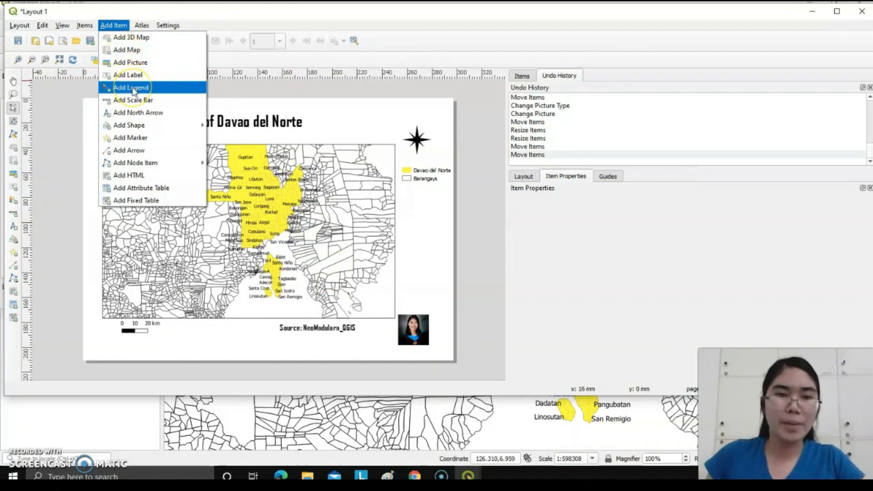
mouse_move(138, 112)
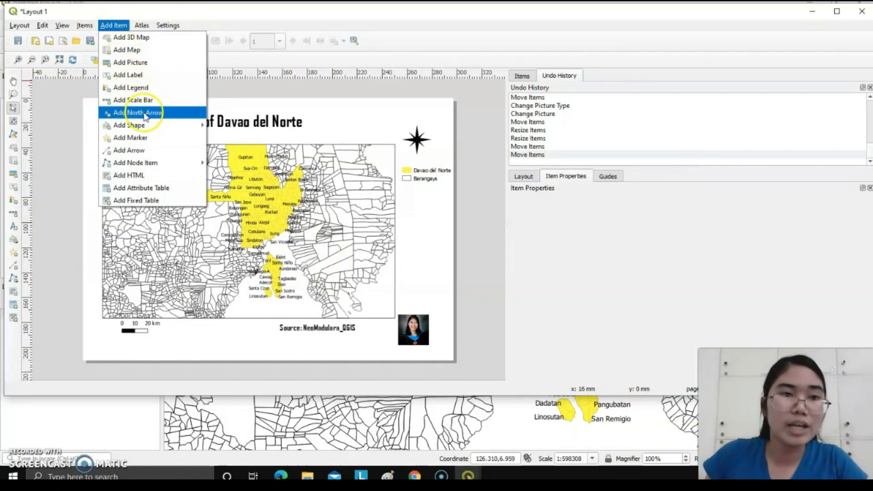
mouse_move(131, 62)
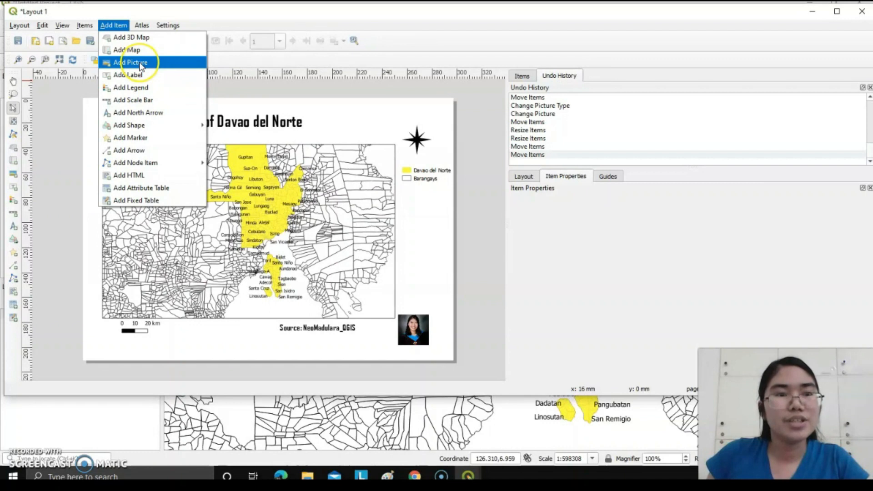
click(131, 62)
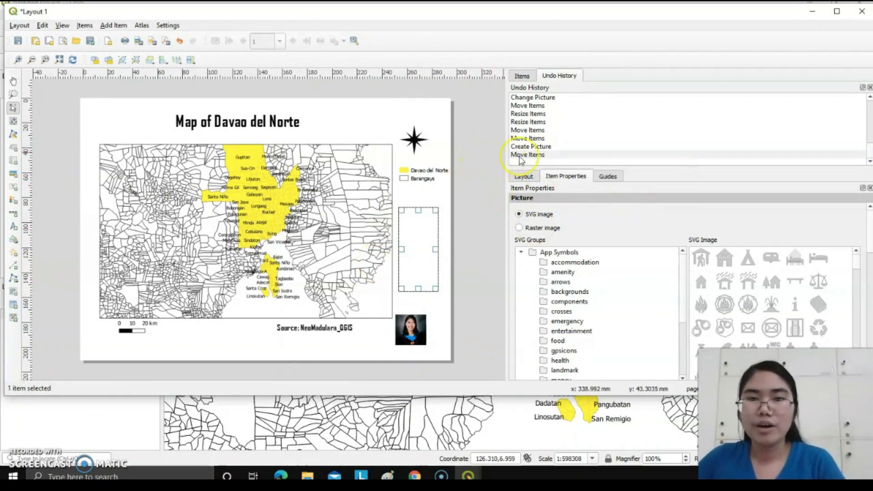
mouse_move(529, 244)
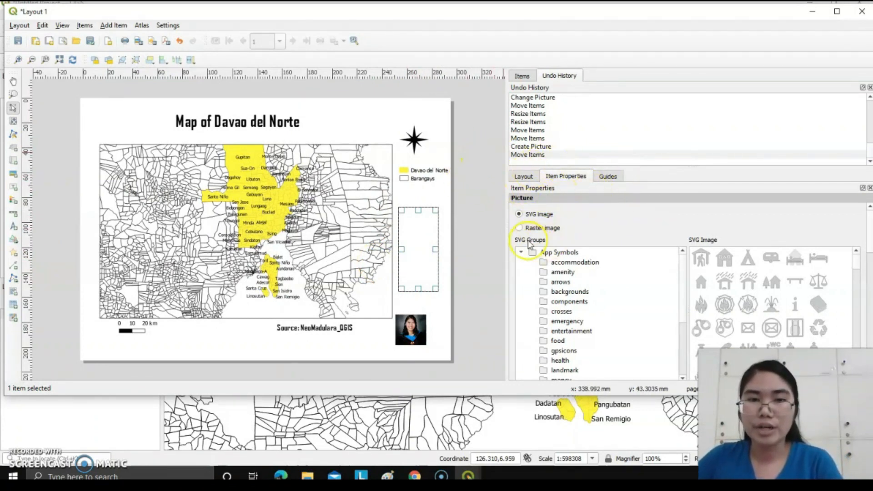
click(519, 228)
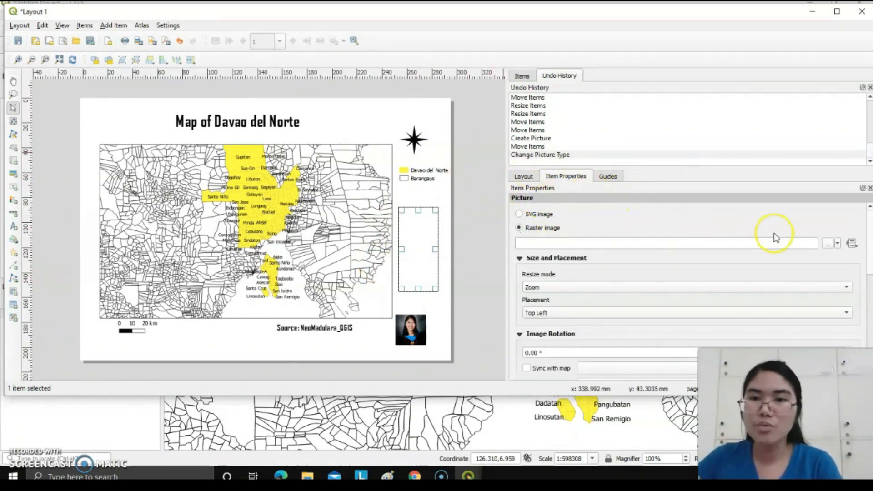
Load the Davao-del-Norte-in-Ph image from Pictures as the Philippines locator inset
click(829, 243)
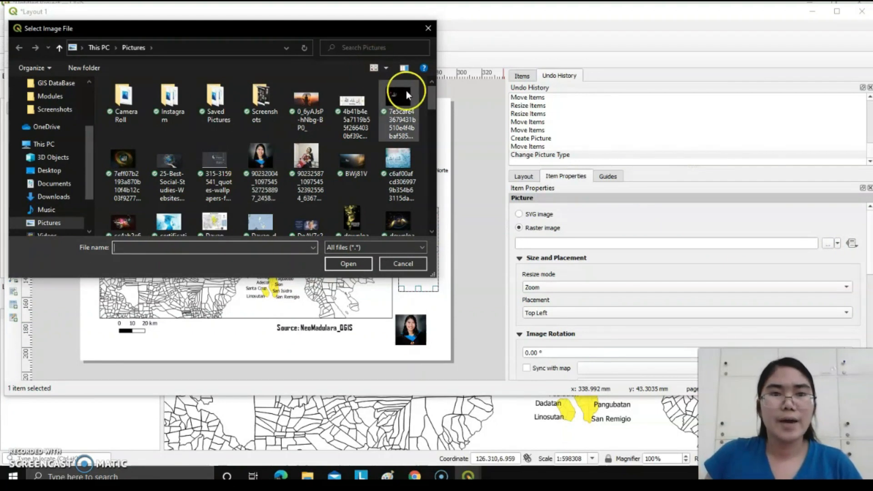
mouse_move(99, 169)
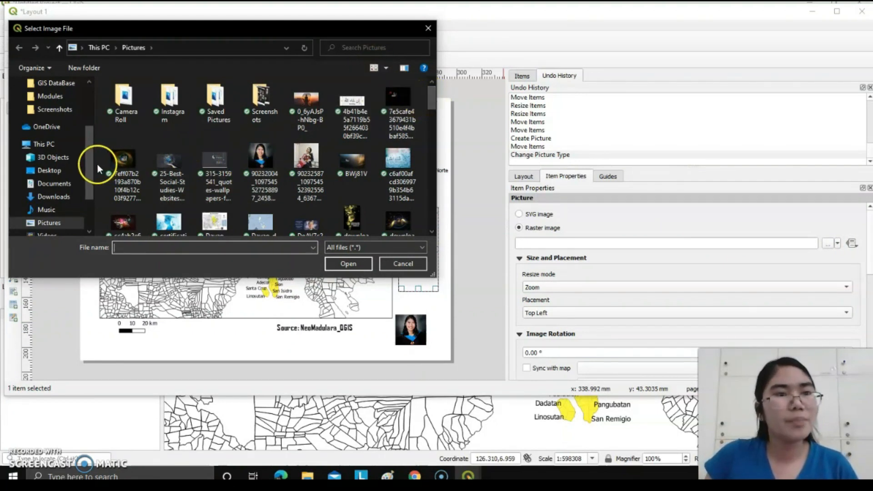
mouse_move(377, 124)
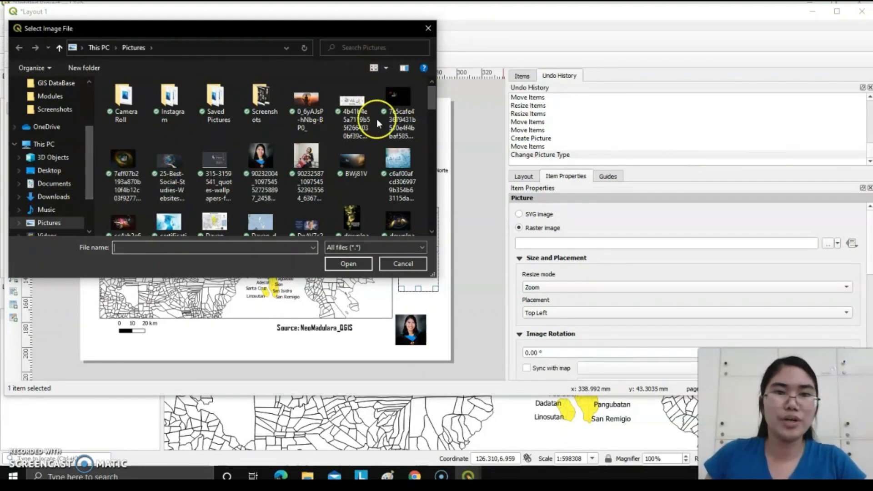
scroll(down, 3)
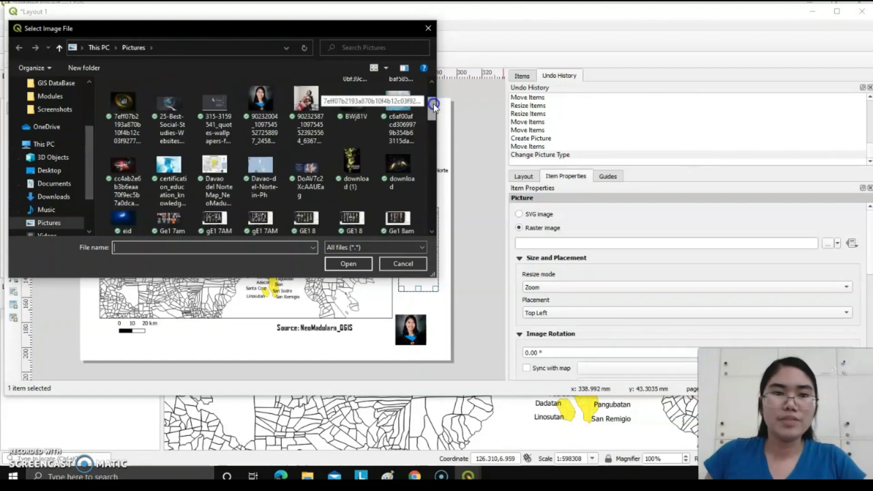
scroll(down, 3)
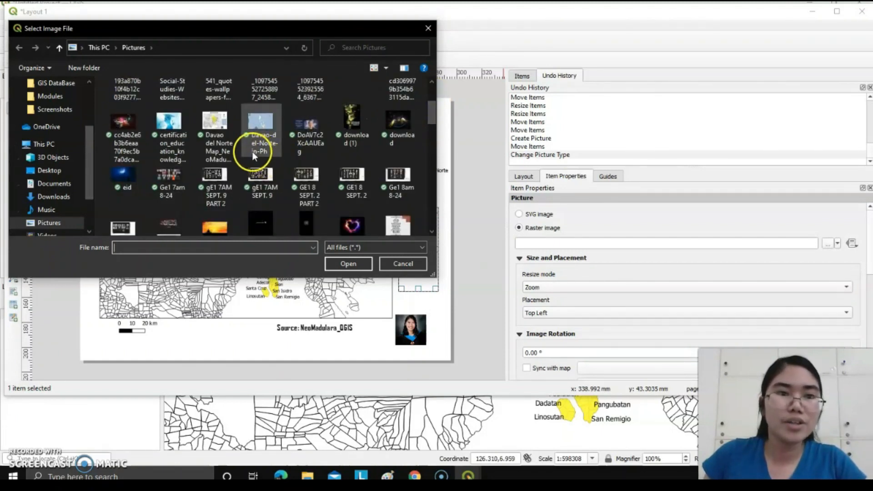
click(260, 122)
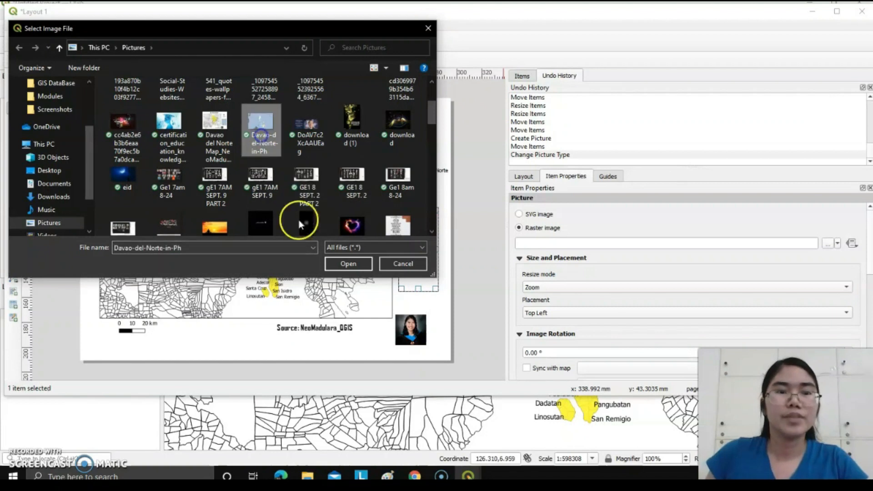
click(347, 263)
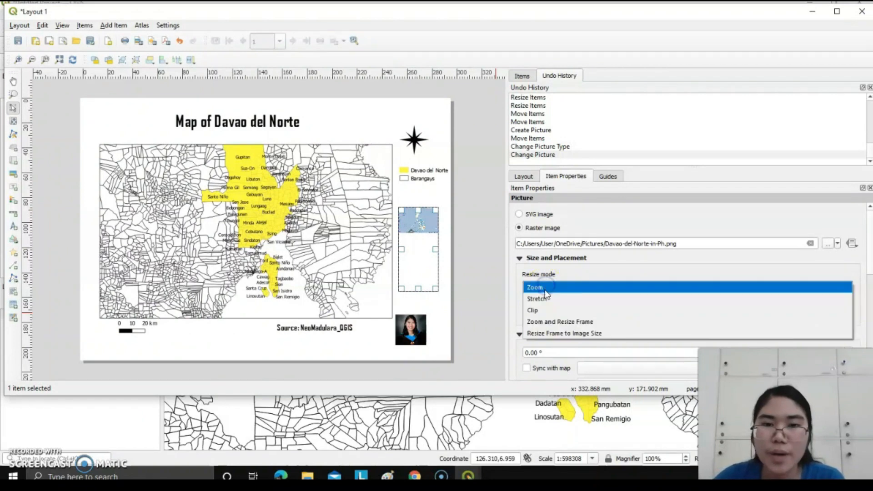
Change the Philippines locator picture's resize mode from Zoom to Stretch
click(538, 298)
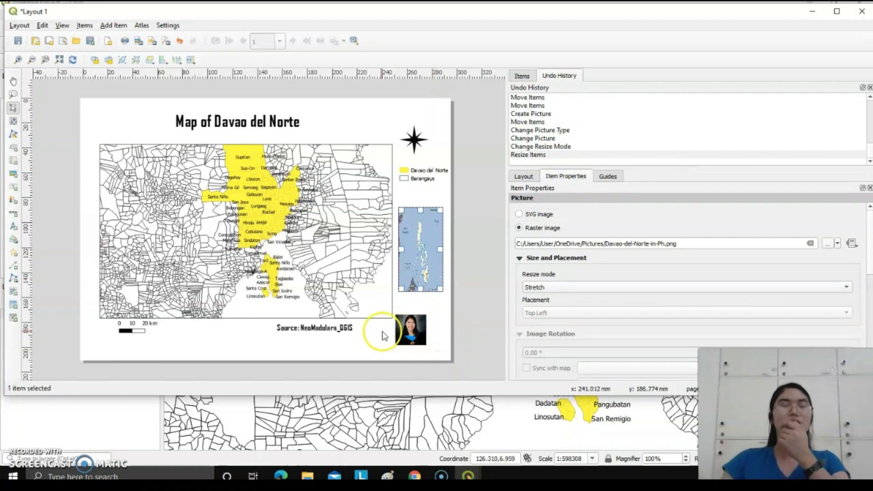
mouse_move(273, 248)
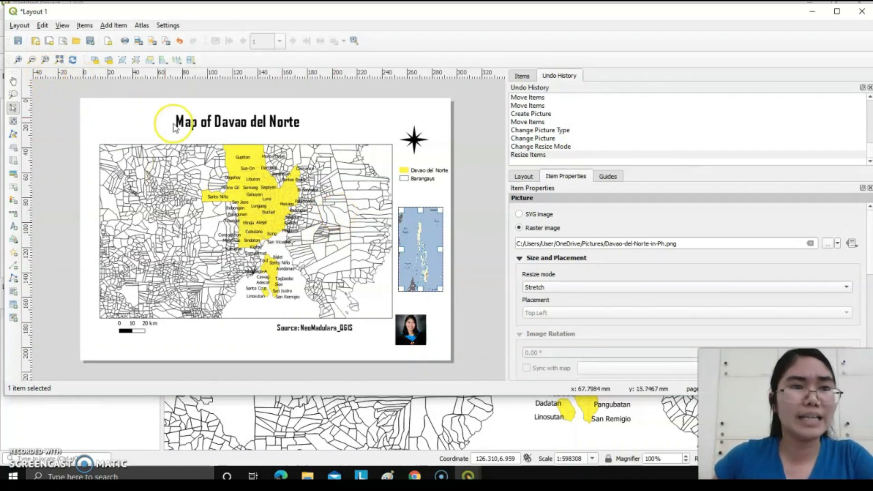
Export as Image to Pictures as 'Davao del Norte Map_Neo_Madulara_QGIS' JPEG, accepting 300 dpi
click(19, 25)
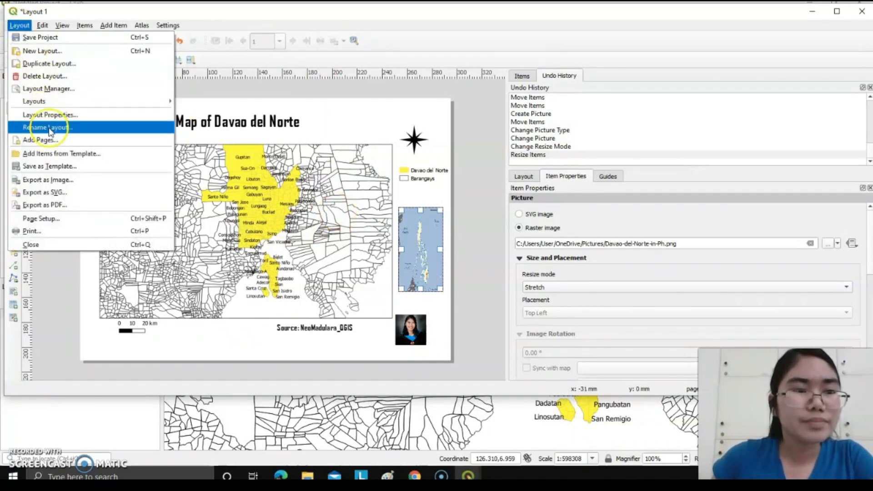
mouse_move(47, 179)
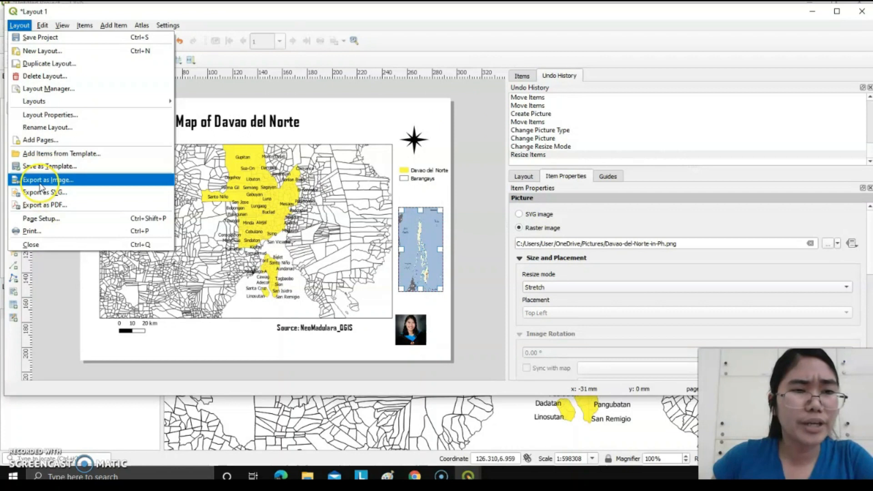
click(47, 179)
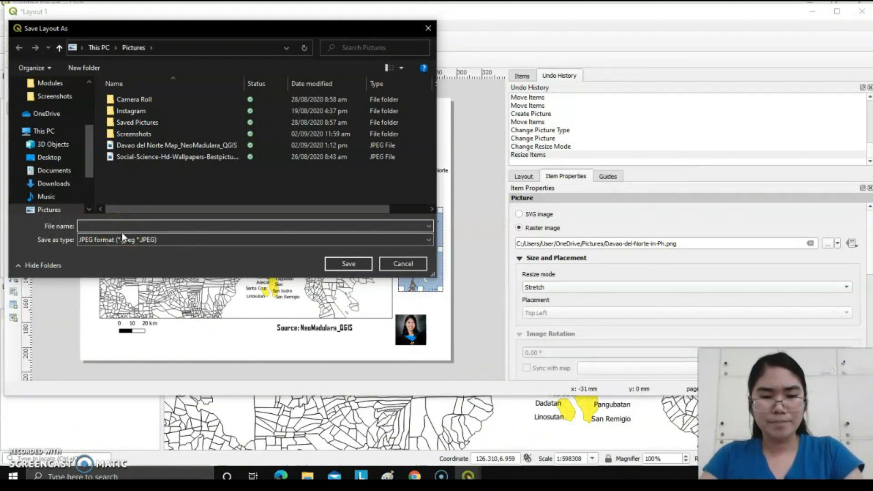
text(Davao del No)
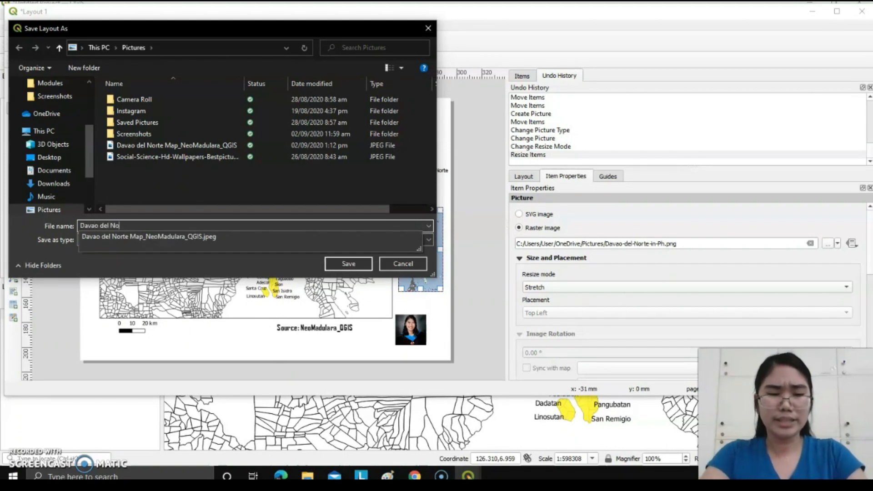
text(rte Map_Neo_Madulka)
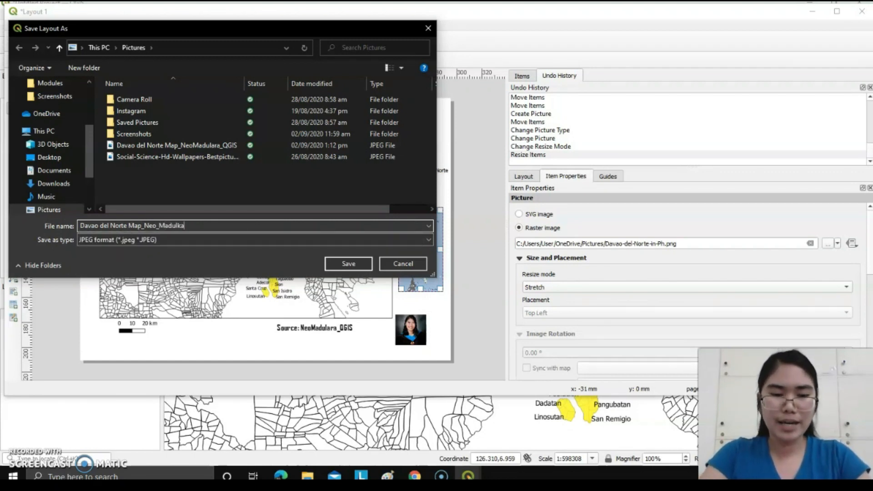
key(Backspace)
text(ra_Q)
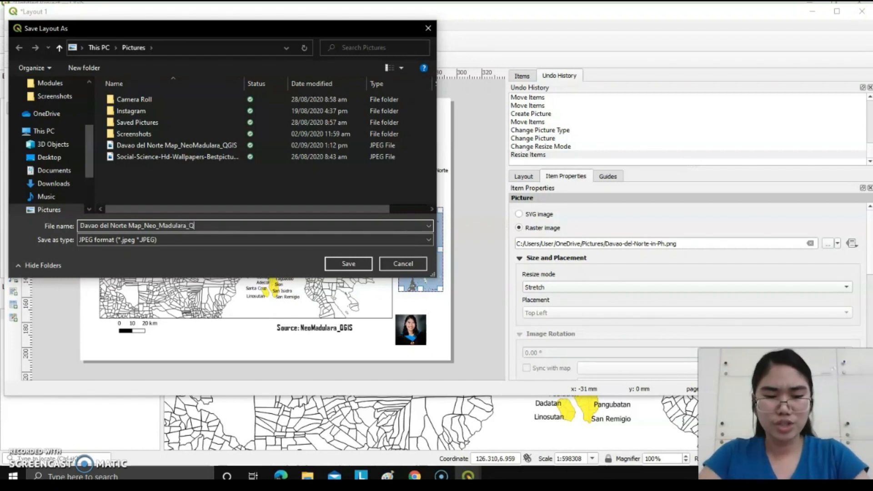
text(GIS)
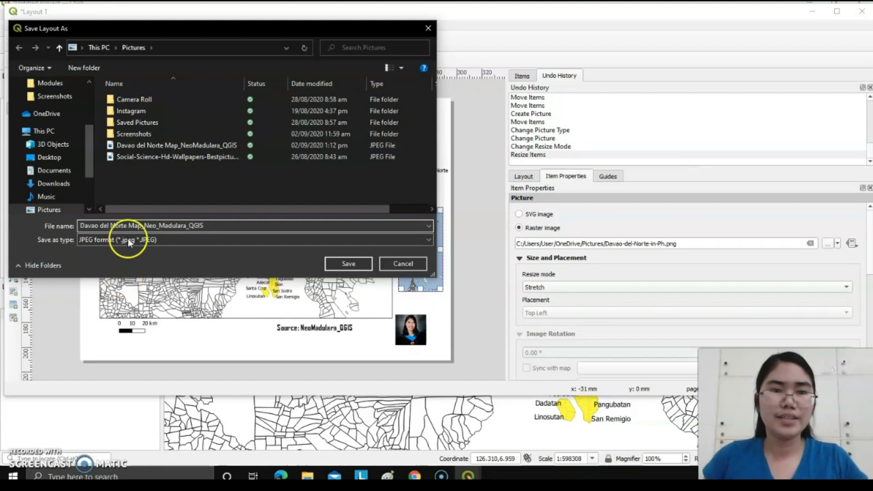
click(348, 264)
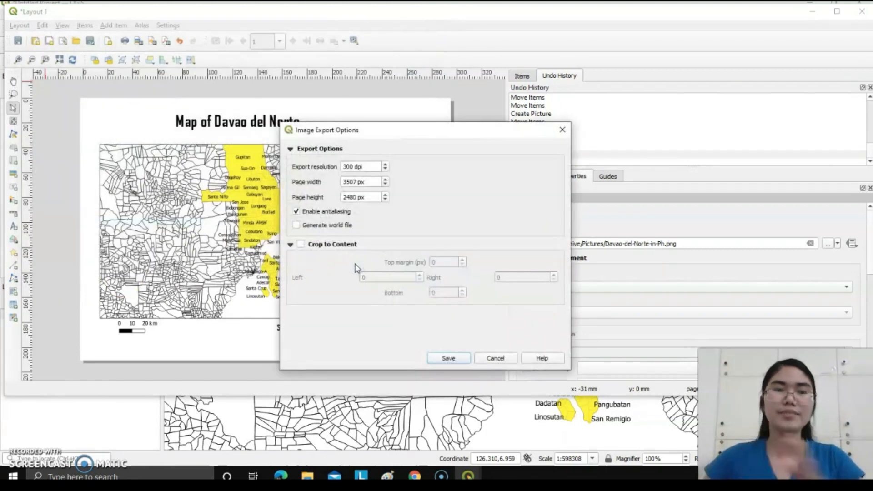
click(447, 358)
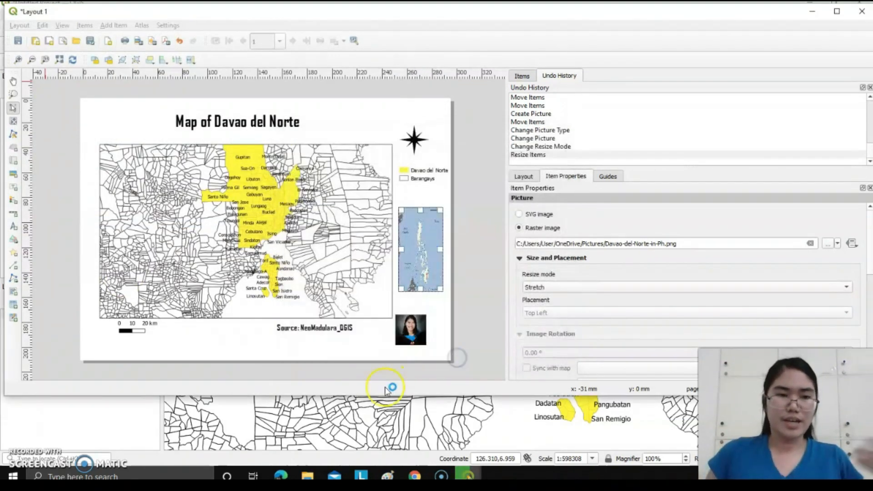